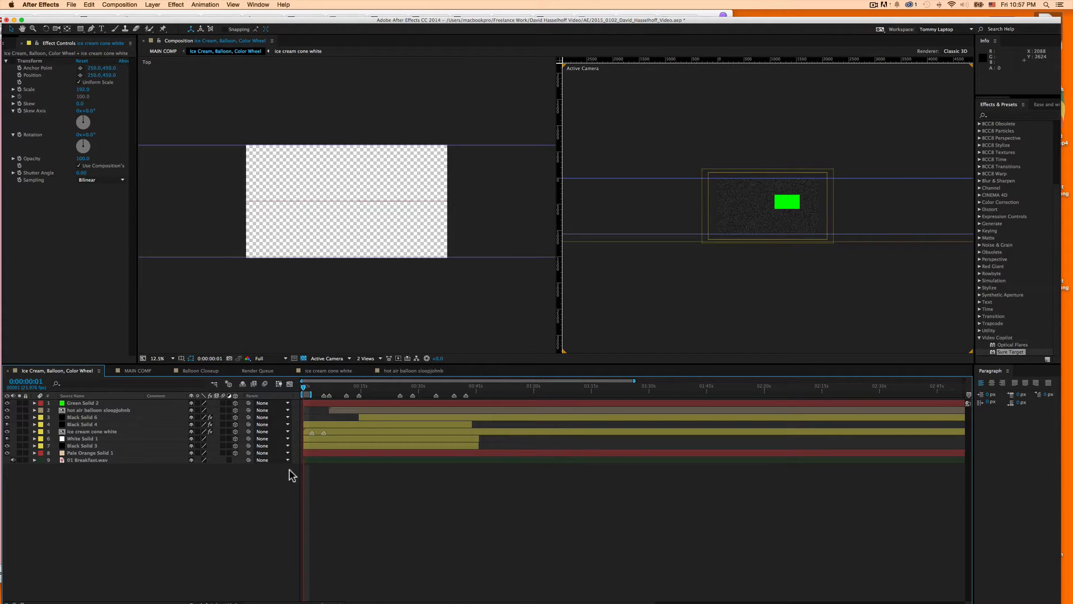
{"action": "mouse_move", "coordinate": [169, 431]}
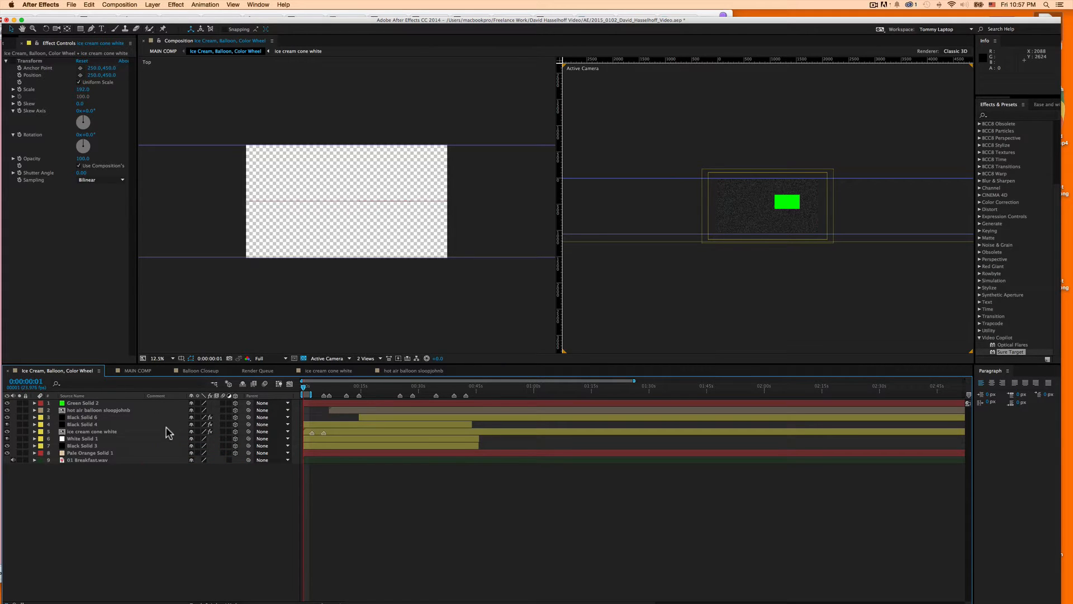
{"action": "mouse_move", "coordinate": [82, 488]}
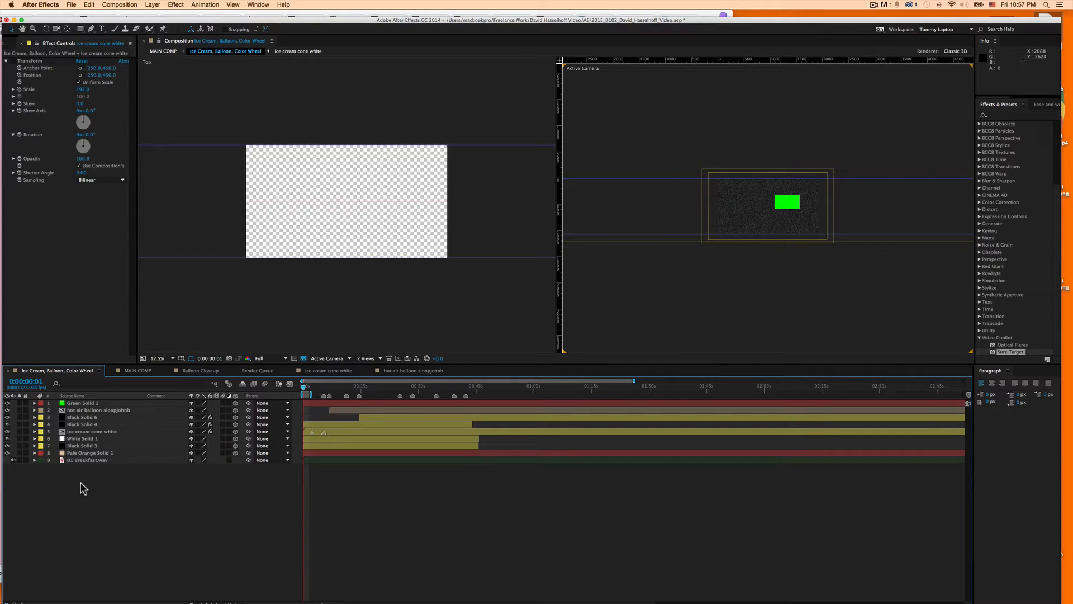
Add a null object, Null 16, atop the Ice Cream, Balloon, Color Wheel composition.
{"action": "right_click", "coordinate": [82, 487]}
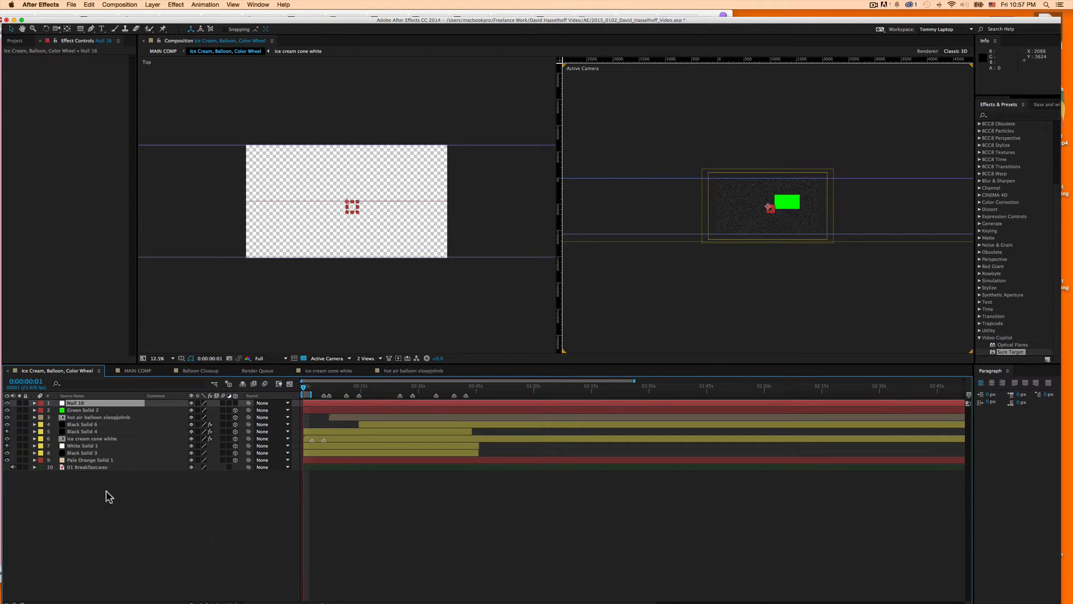
{"action": "right_click", "coordinate": [108, 494]}
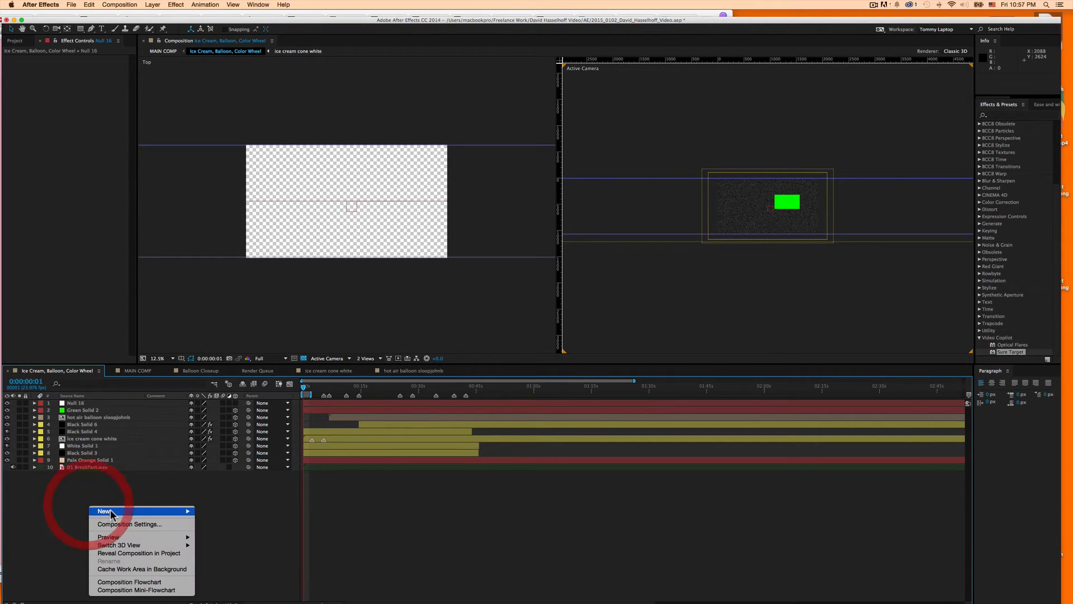
{"action": "left_click", "coordinate": [105, 511]}
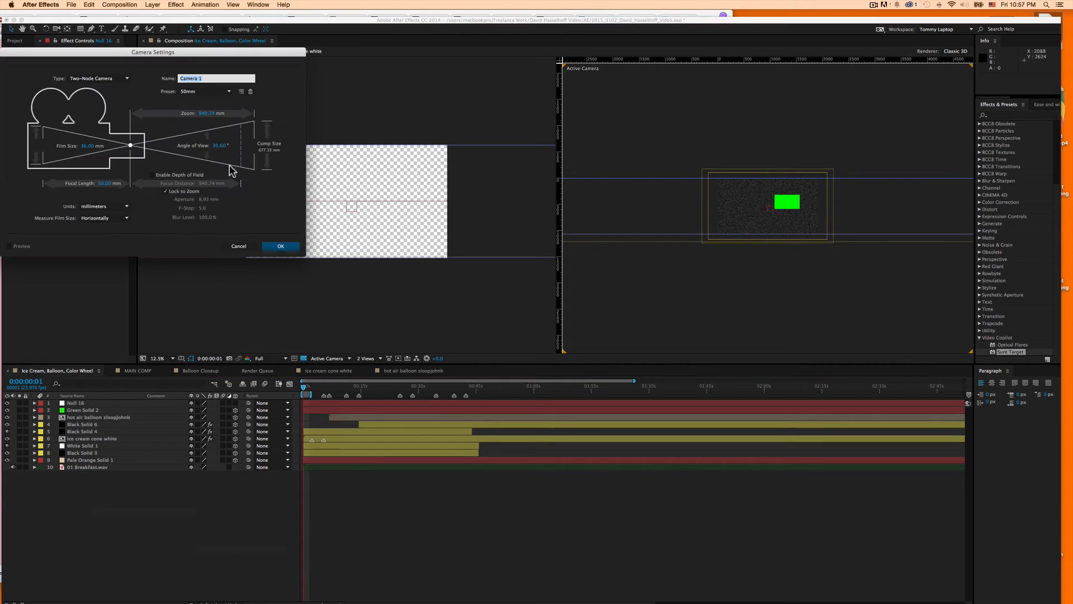
{"action": "left_click", "coordinate": [280, 246]}
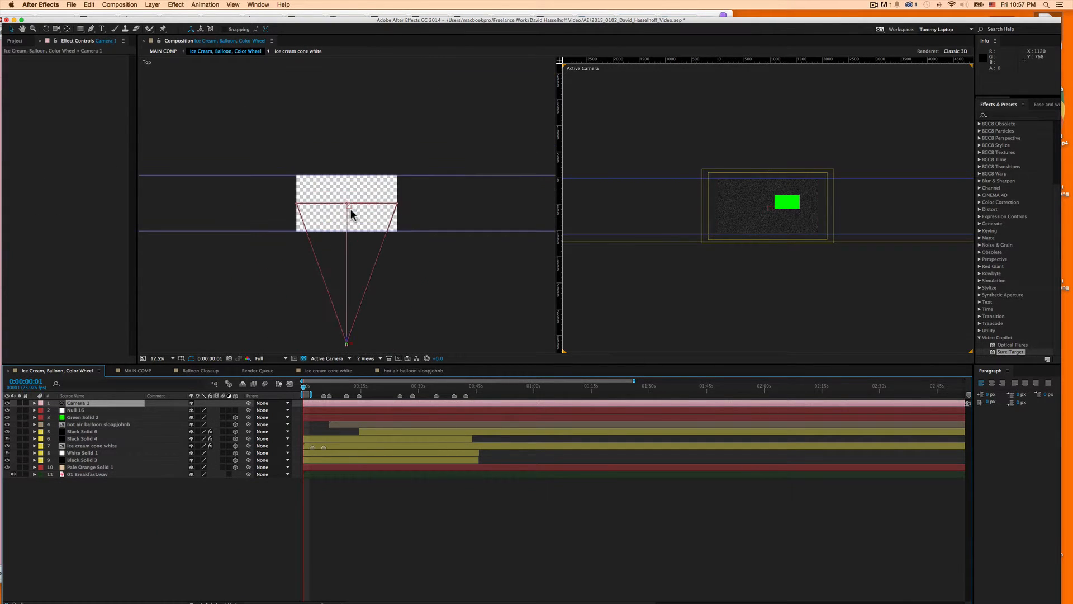
{"action": "mouse_move", "coordinate": [423, 201]}
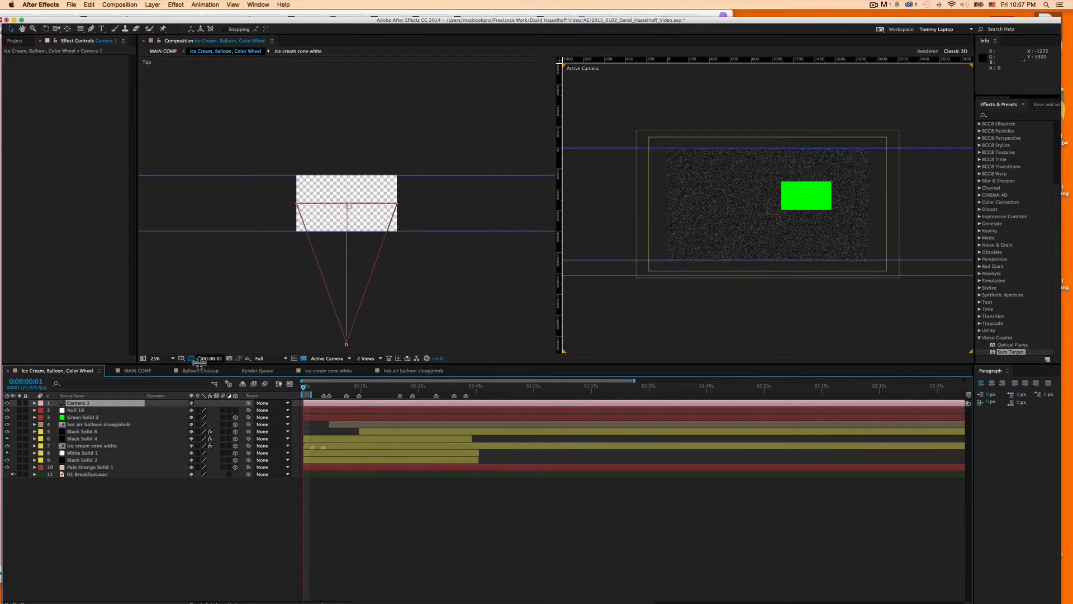
{"action": "left_click", "coordinate": [33, 403]}
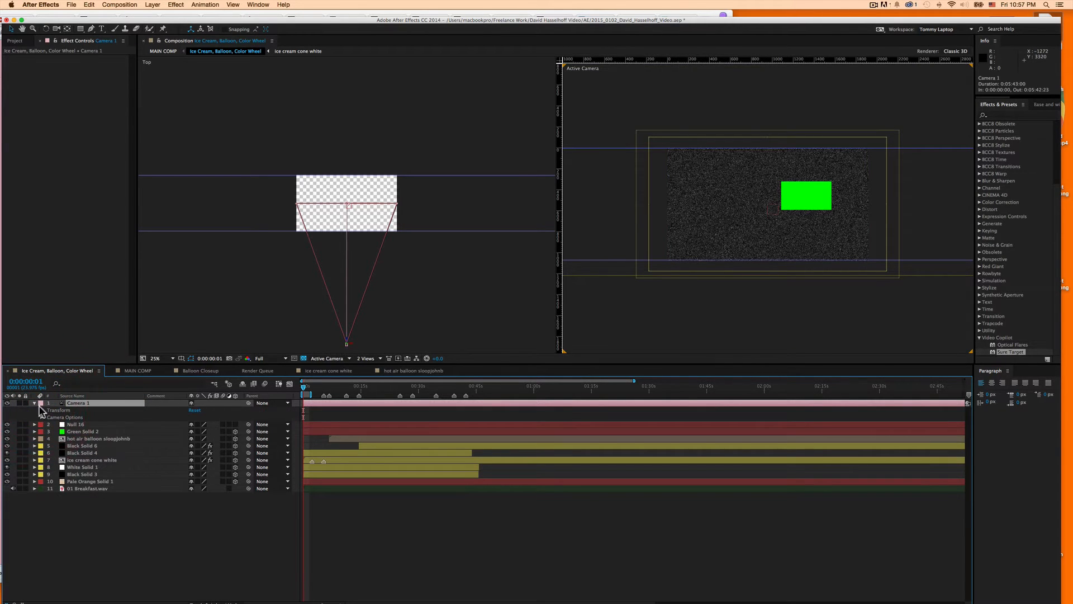
{"action": "left_click", "coordinate": [40, 409]}
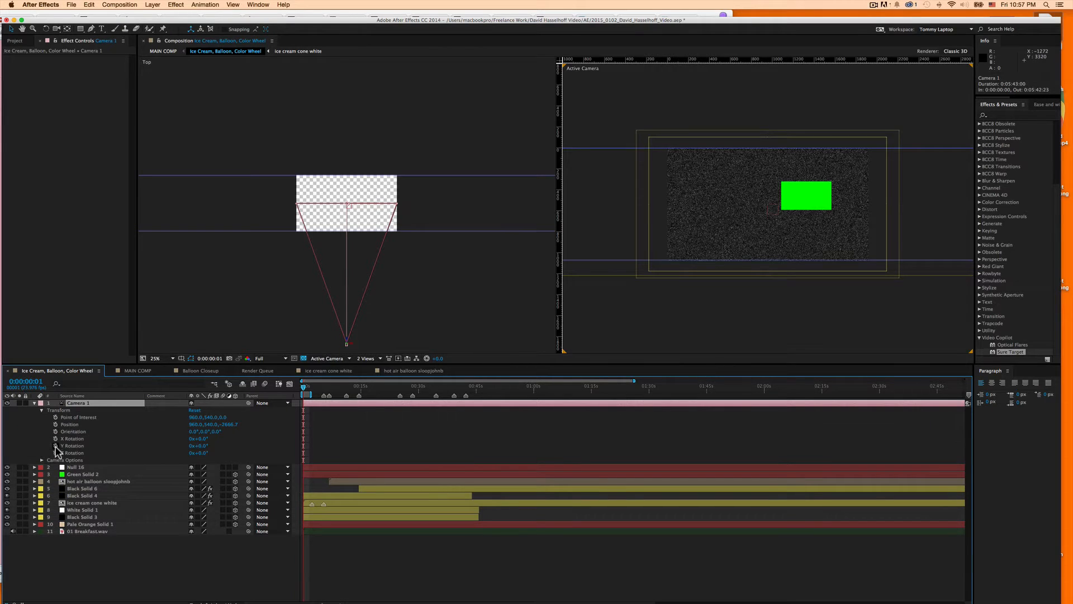
{"action": "left_click", "coordinate": [56, 460]}
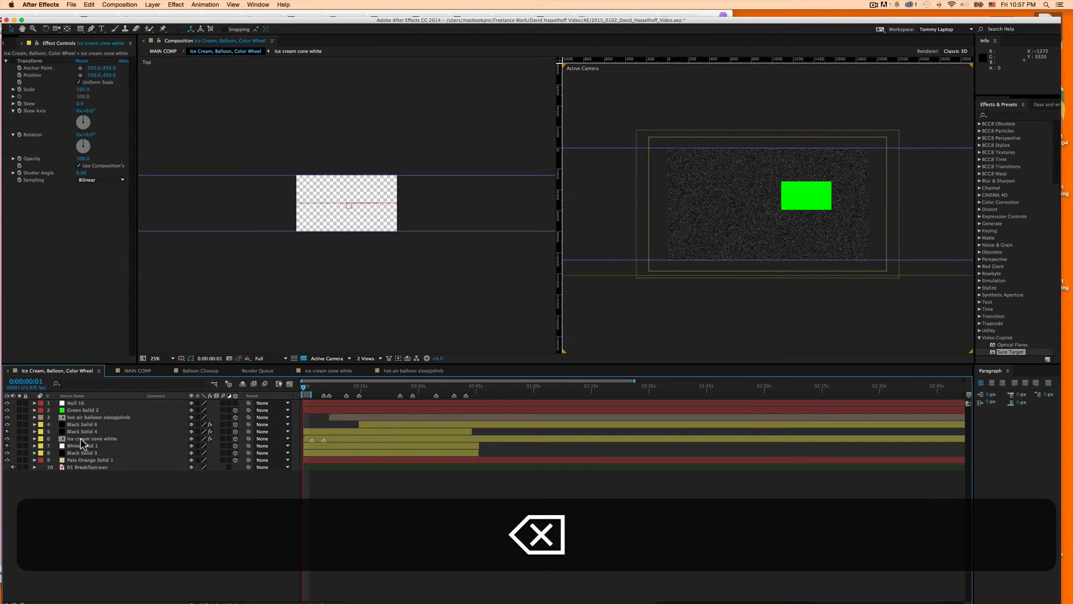
Select Null 16 and apply Video Copilot > Sure Target, creating a parented Sure Target Camera.
{"action": "left_click", "coordinate": [76, 402]}
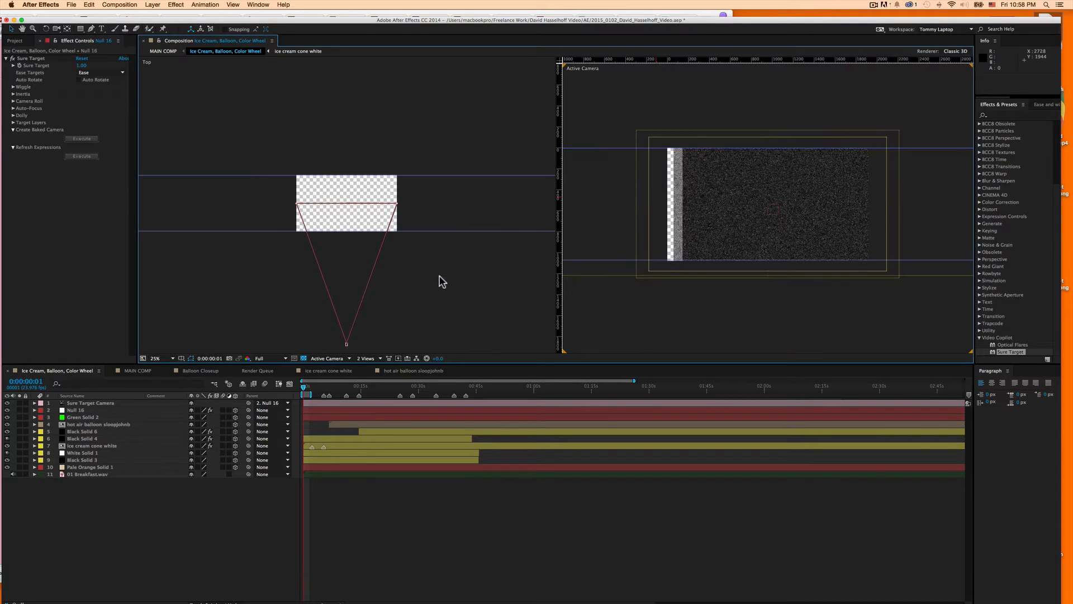
Check the Sure Target Camera and Green Solid 2, then reveal Null 16's ten empty target slots.
{"action": "left_click", "coordinate": [96, 403]}
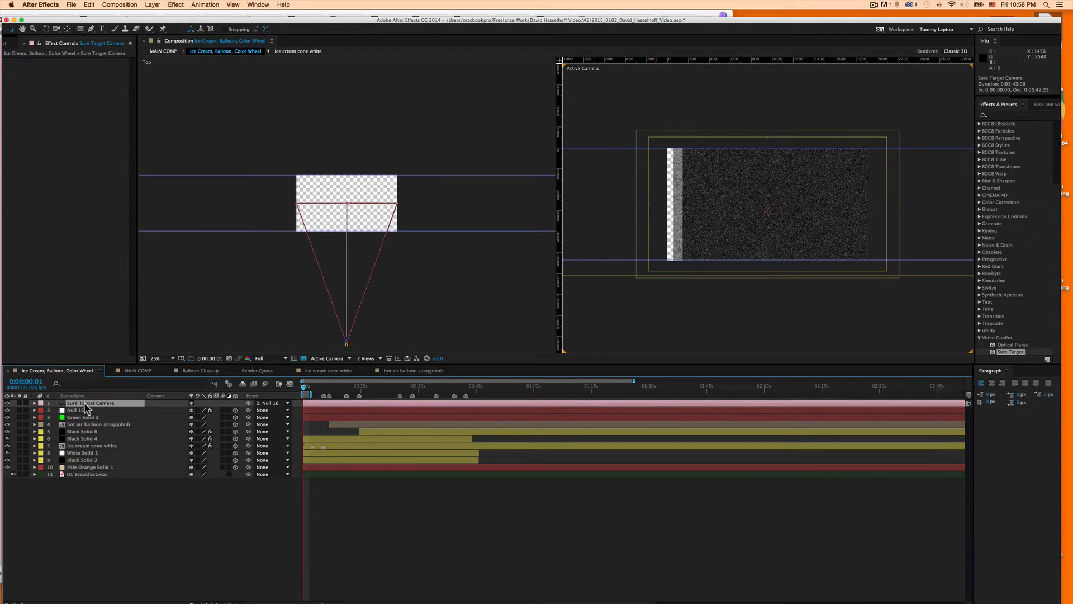
{"action": "left_click", "coordinate": [82, 417]}
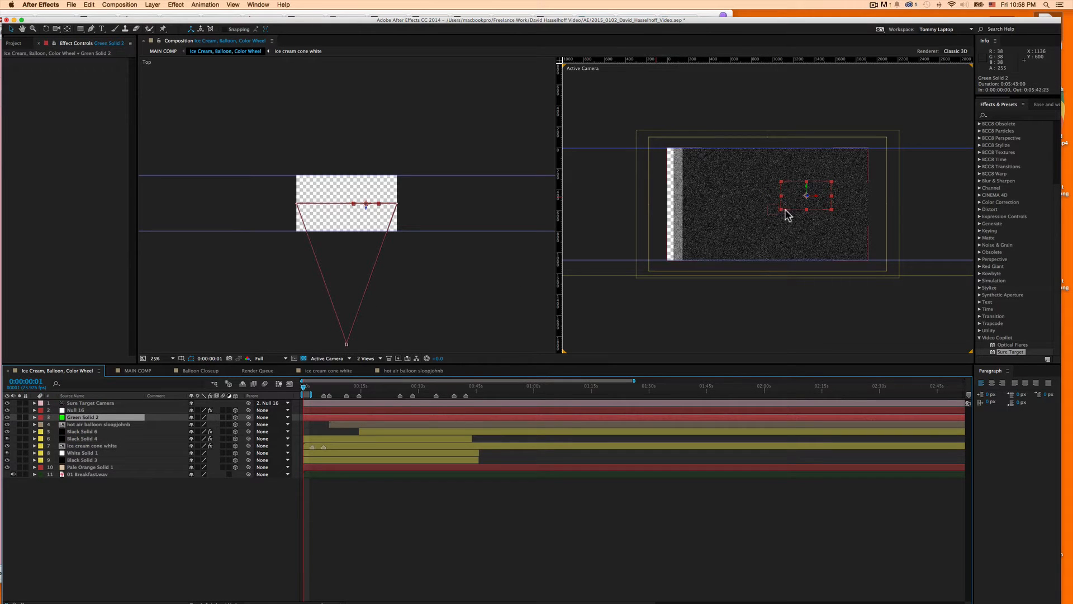
{"action": "left_click", "coordinate": [82, 409]}
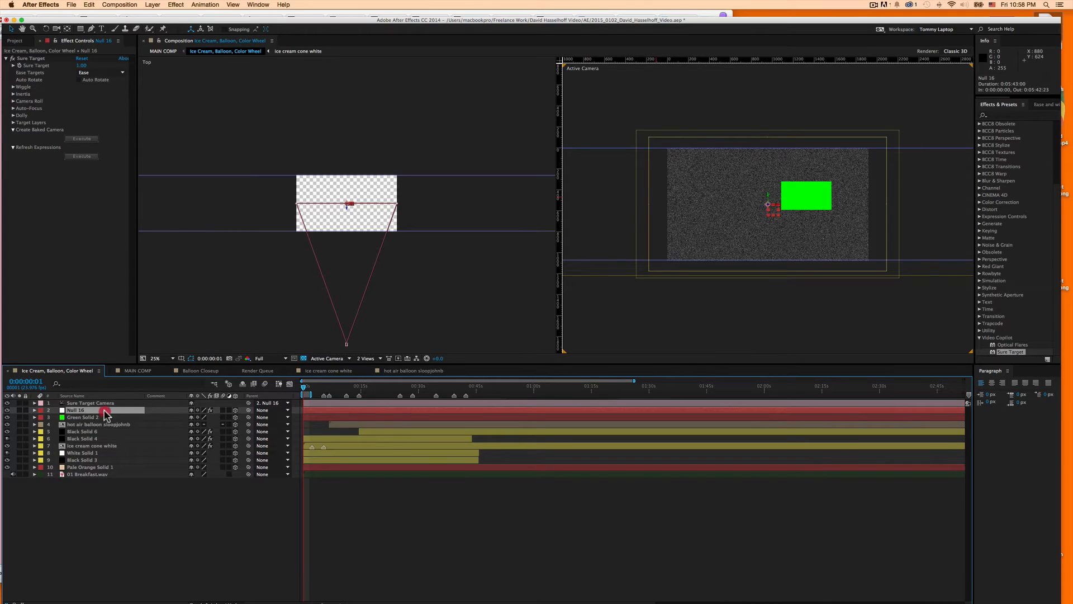
{"action": "left_click", "coordinate": [95, 403]}
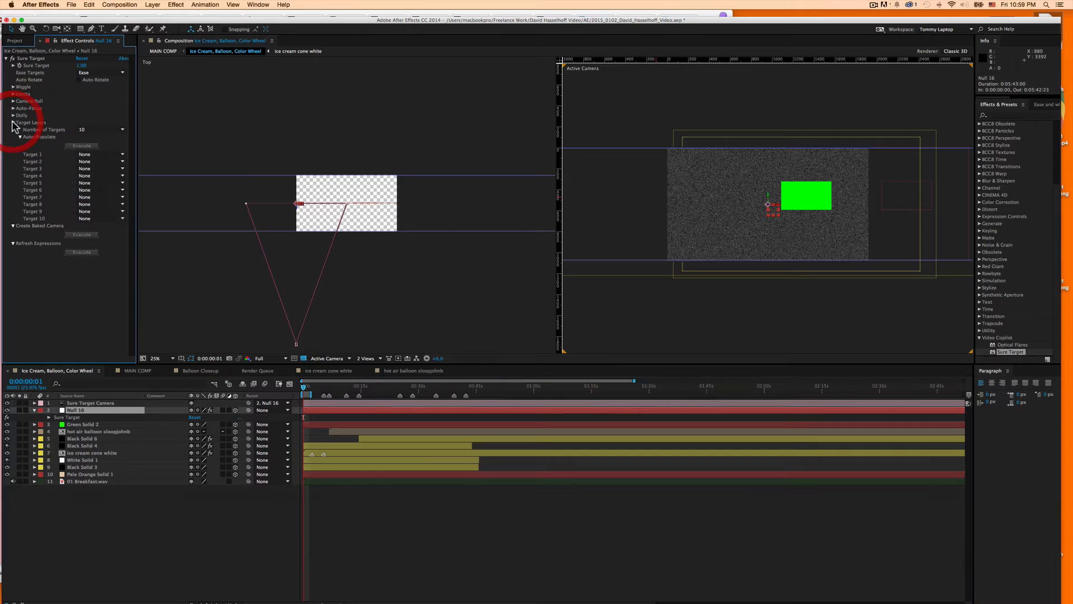
Set Target 1 to 3. Green Solid 2, then reselect Null 16 and expand Dolly.
{"action": "left_click", "coordinate": [82, 424]}
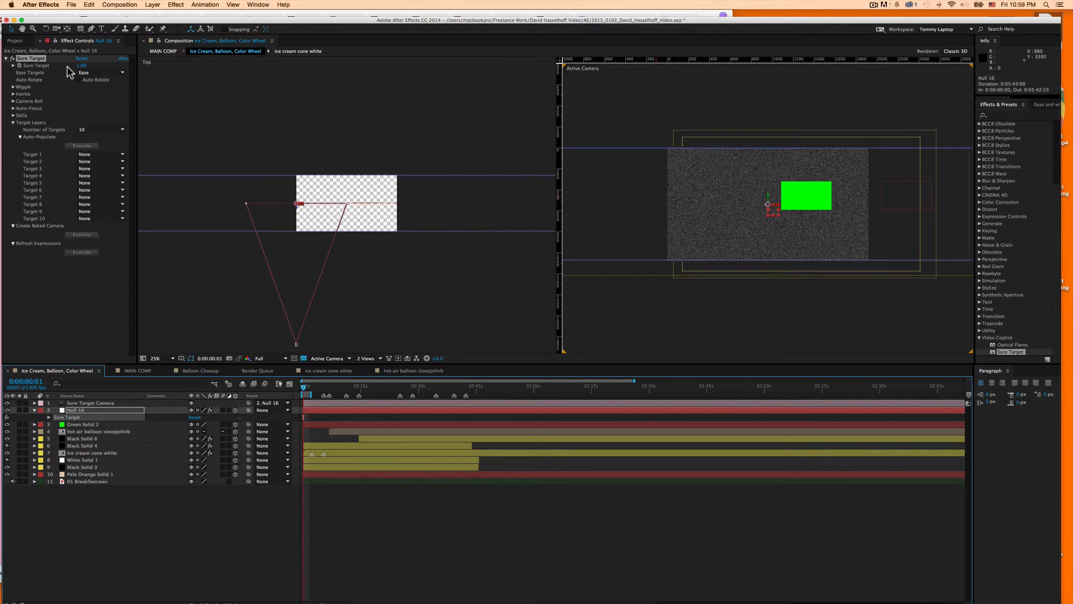
{"action": "left_click", "coordinate": [101, 153]}
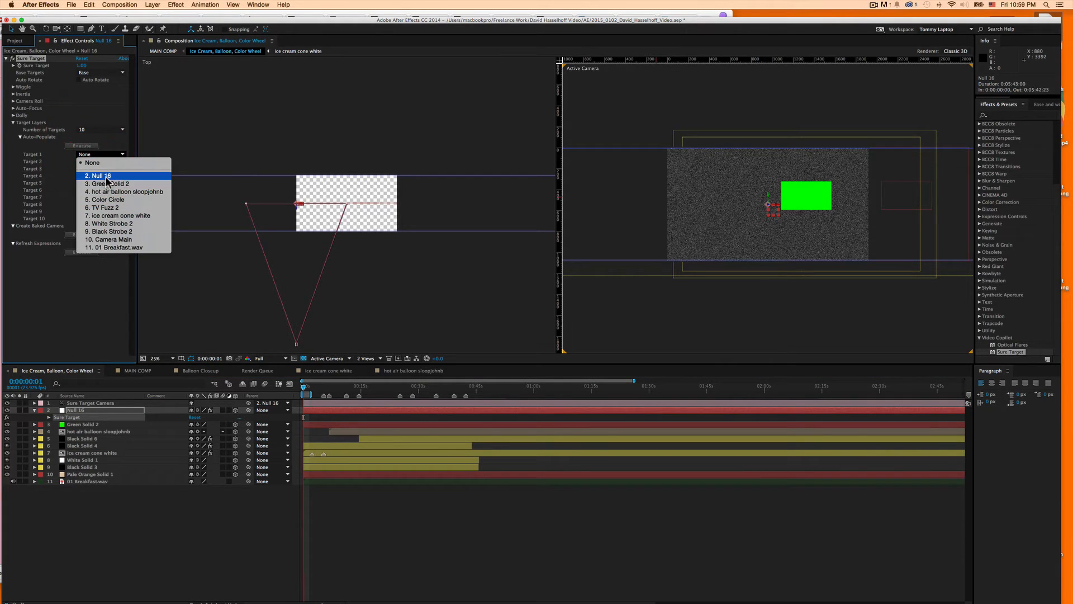
{"action": "left_click", "coordinate": [110, 184]}
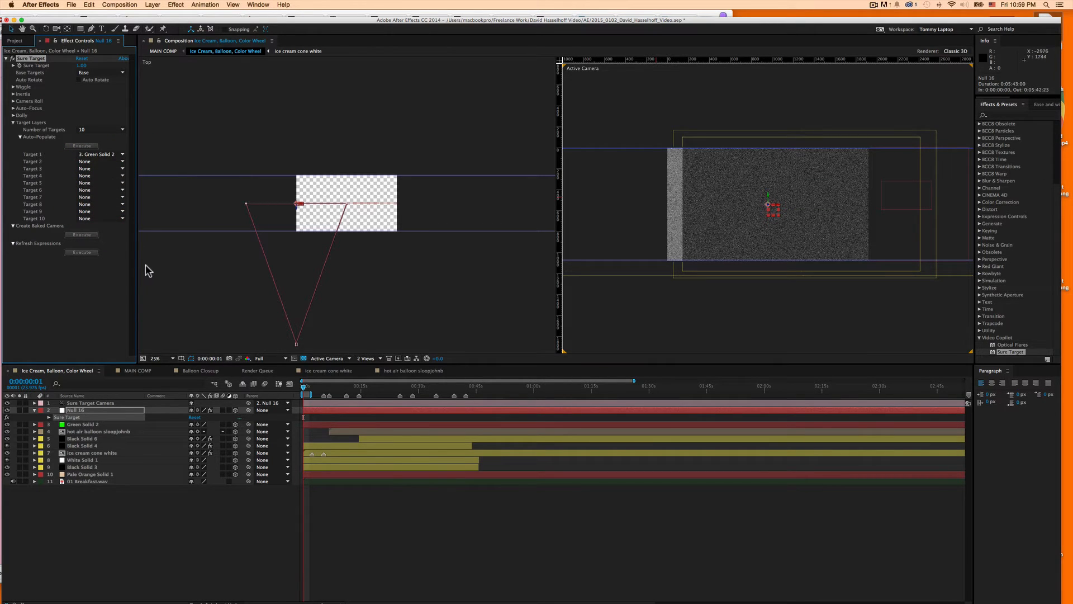
{"action": "left_click", "coordinate": [82, 424]}
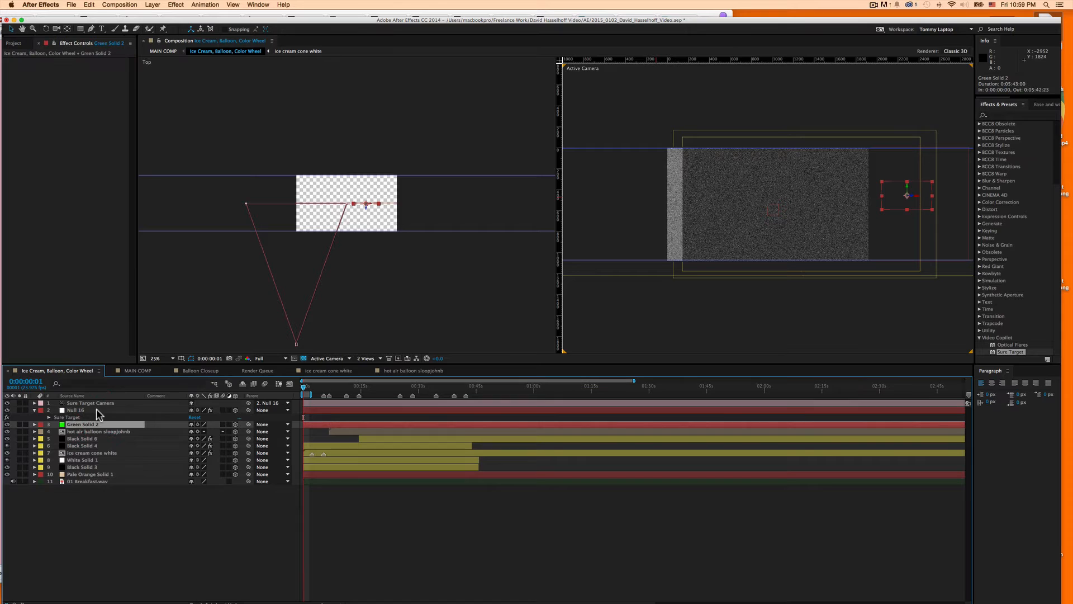
{"action": "left_click", "coordinate": [88, 403]}
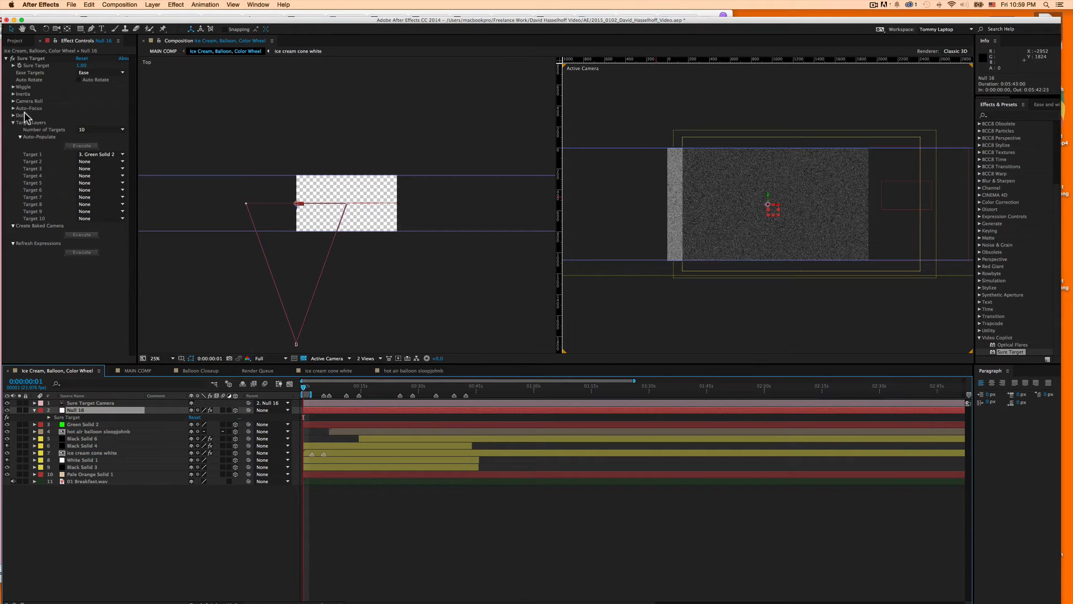
{"action": "left_click", "coordinate": [13, 115]}
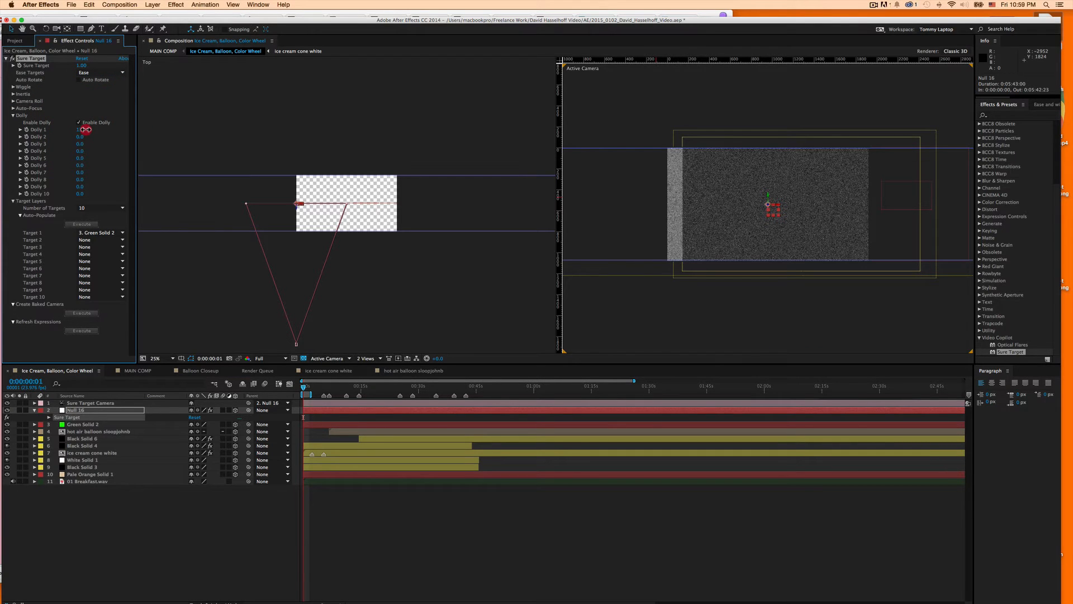
Scrub Sure Target's Dolly 1 value up to 2999.0, leaving the other dollies at zero.
{"action": "left_click_drag", "start_coordinate": [81, 129], "coordinate": [141, 131]}
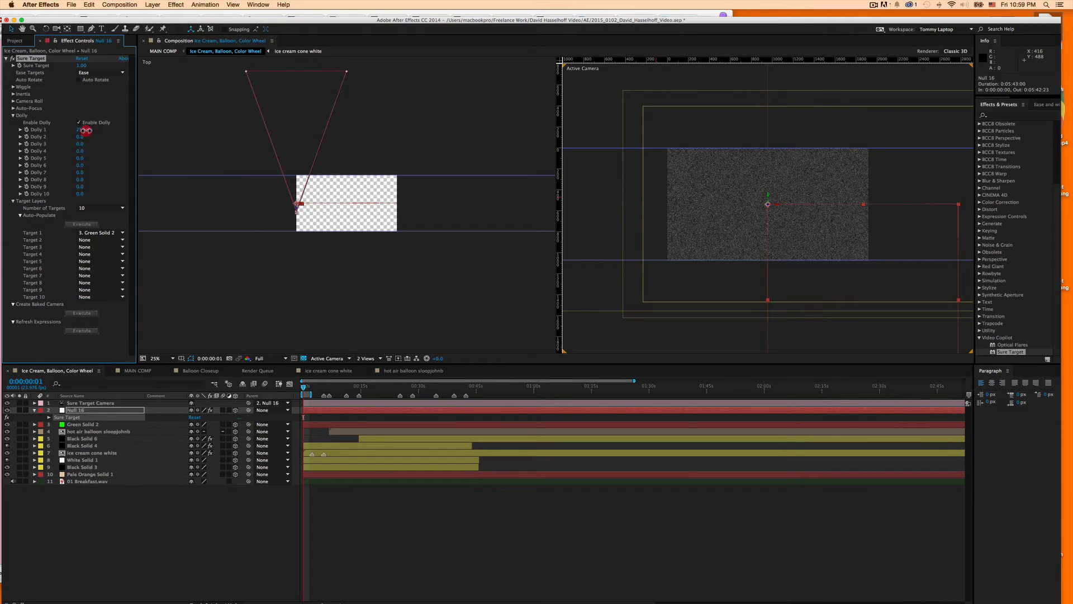
{"action": "left_click_drag", "start_coordinate": [81, 131], "coordinate": [99, 130]}
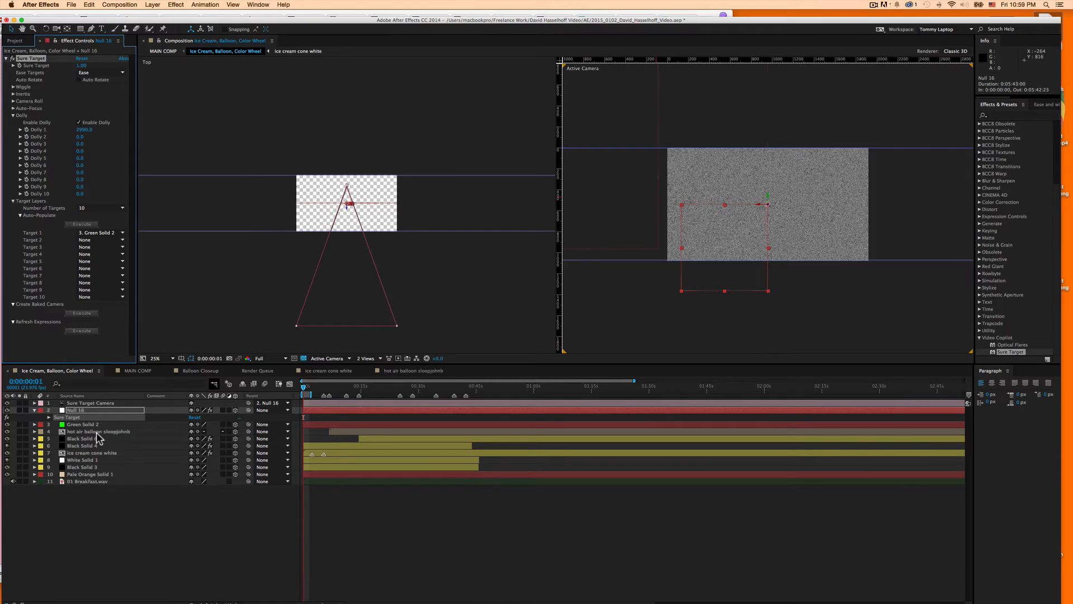
Close the real project with Don't Save and begin a New Composition.
{"action": "left_click", "coordinate": [82, 424]}
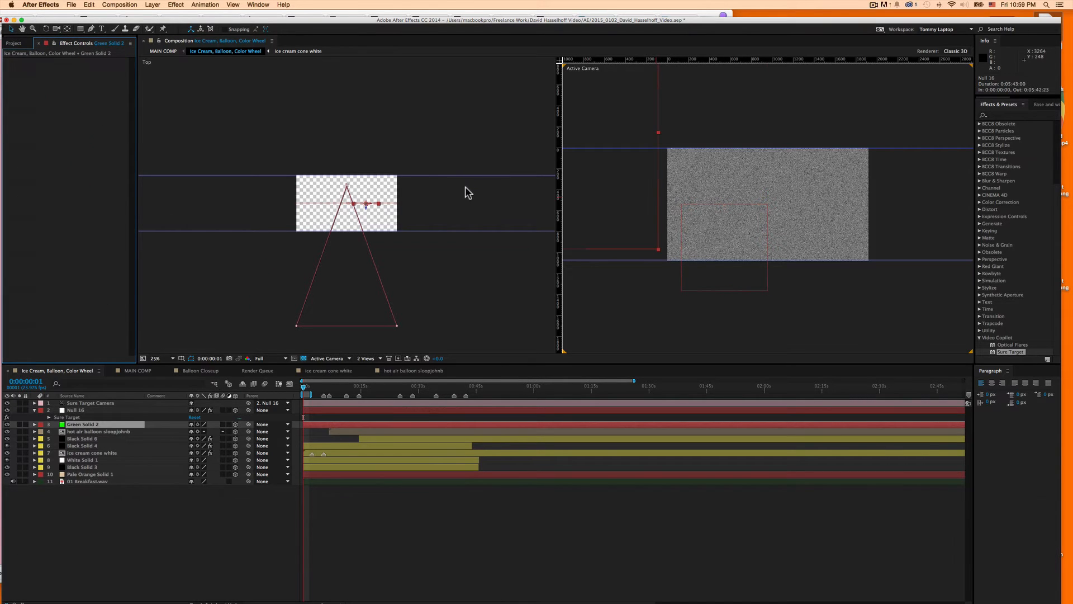
{"action": "left_click", "coordinate": [71, 5]}
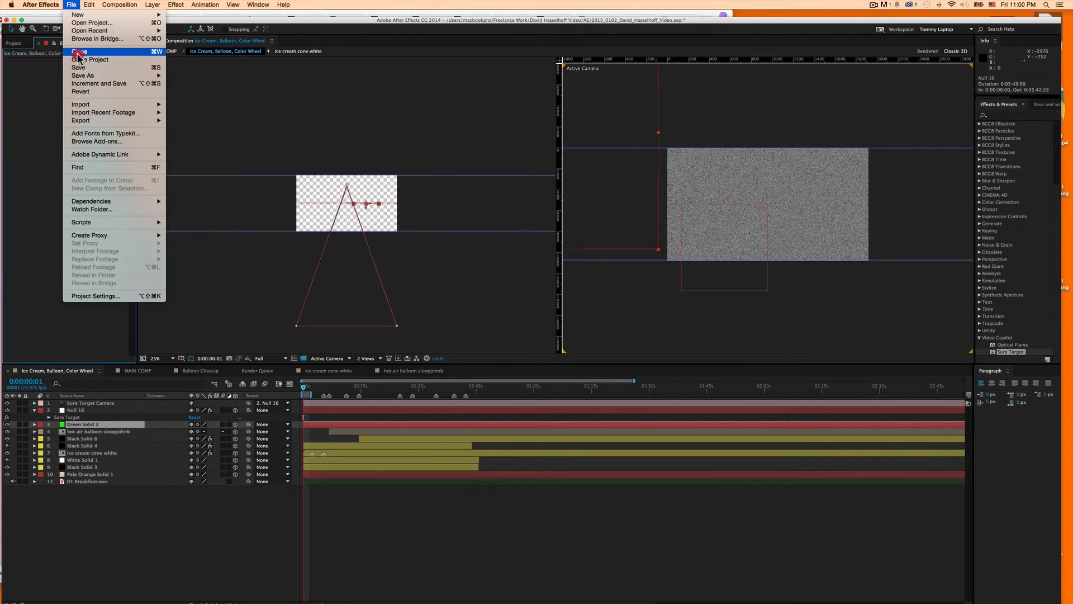
{"action": "left_click", "coordinate": [79, 52]}
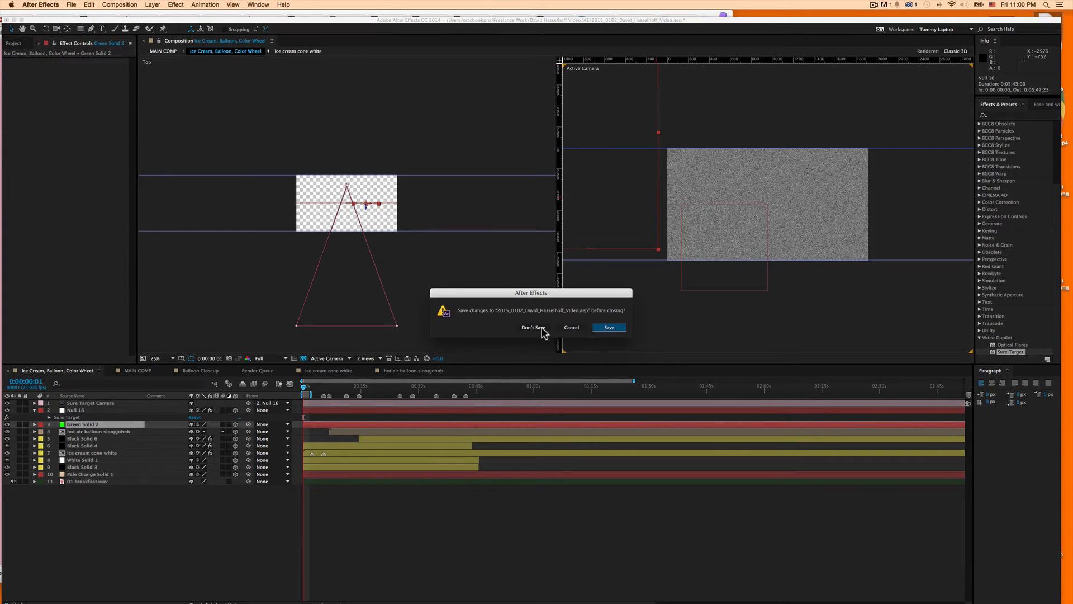
{"action": "left_click", "coordinate": [531, 327]}
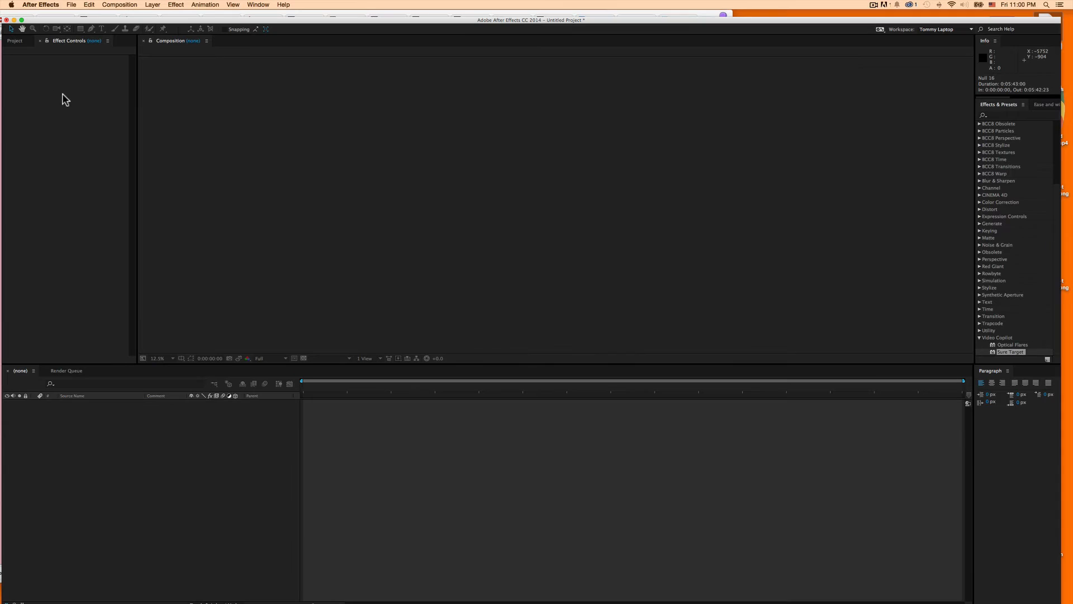
{"action": "left_click", "coordinate": [15, 40]}
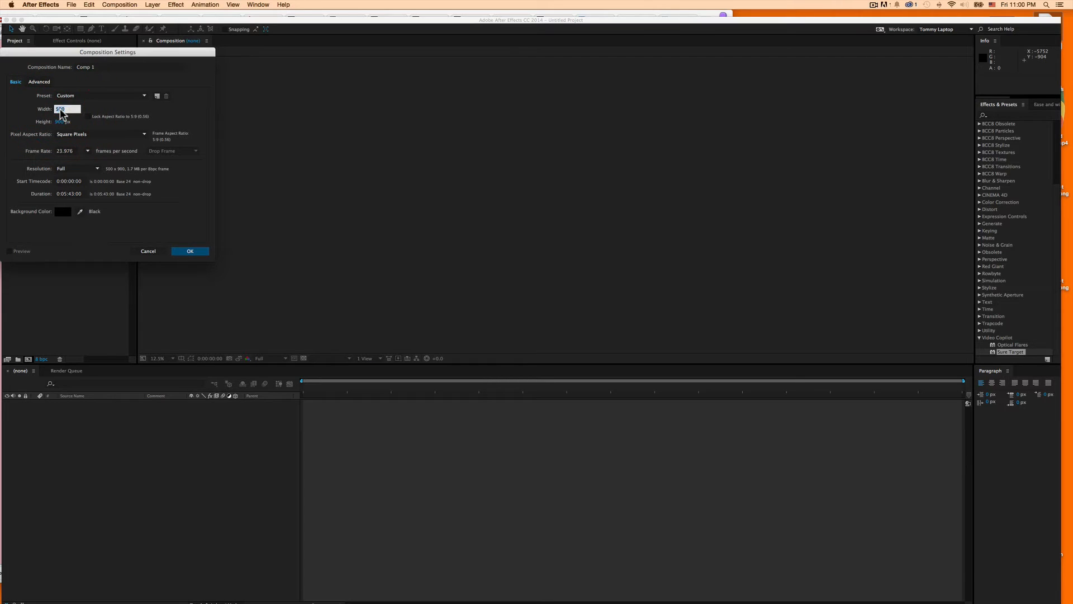
Confirm the 1920×1080 Comp 1 settings and switch the viewer to 1 View.
{"action": "left_click", "coordinate": [190, 251]}
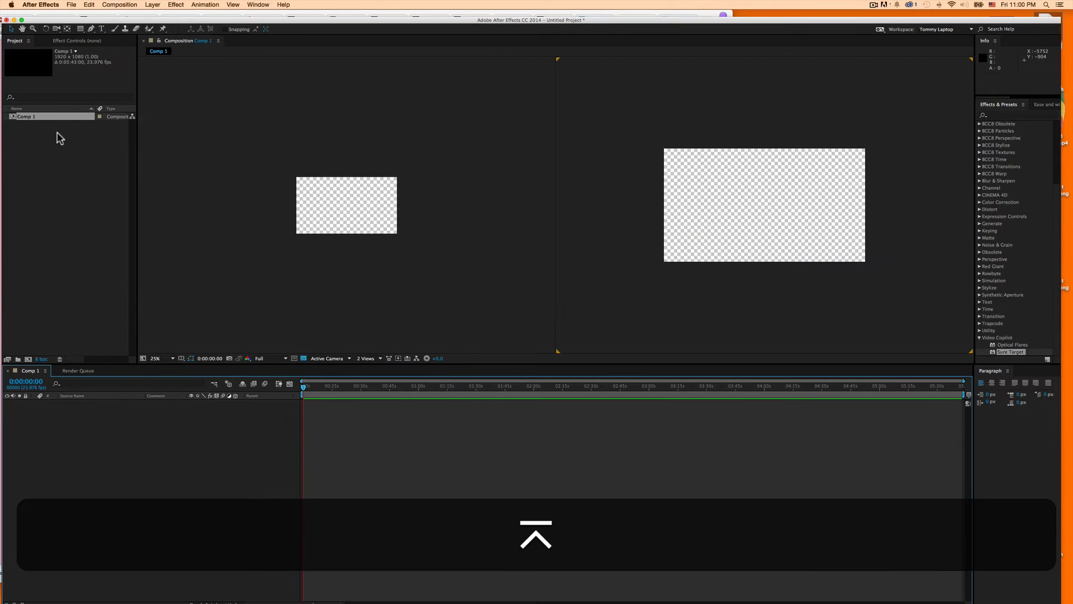
{"action": "left_click", "coordinate": [369, 357]}
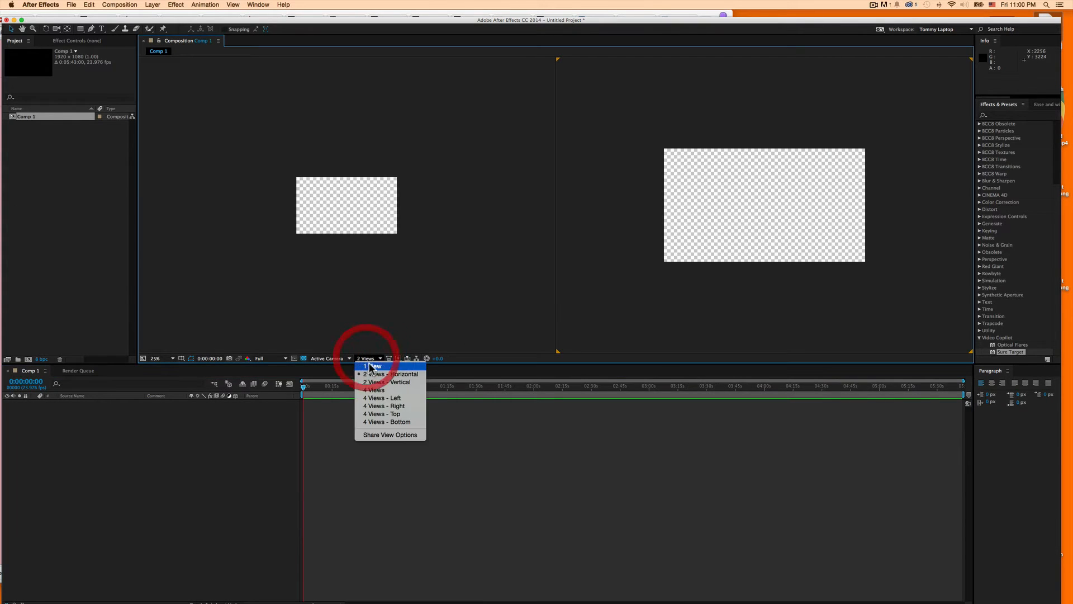
{"action": "left_click", "coordinate": [375, 365]}
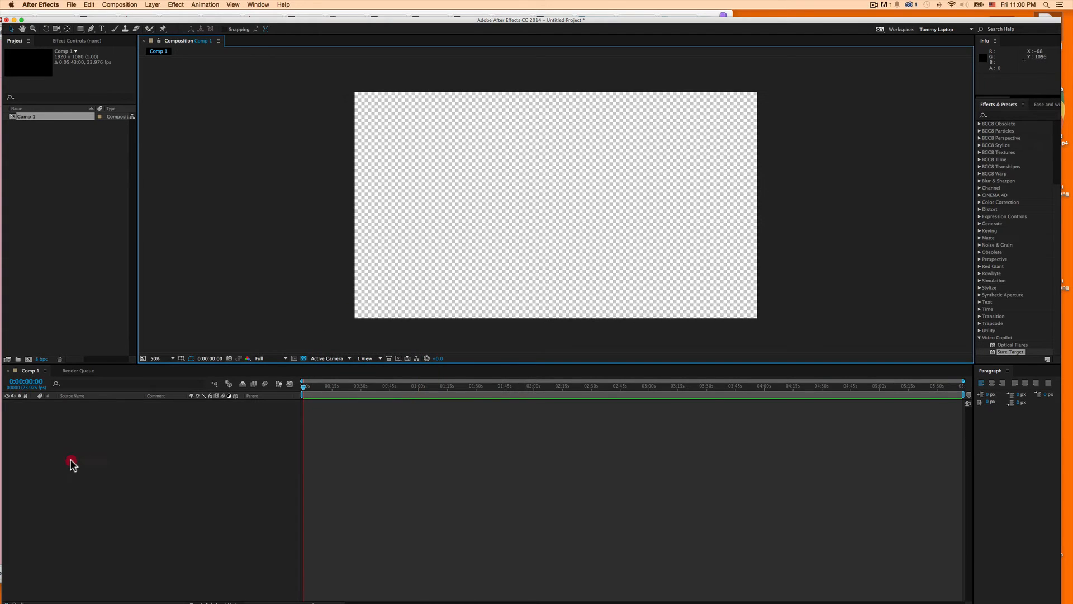
Add red text layers 1, 2 and 3, duplicating and moving them apart.
{"action": "right_click", "coordinate": [73, 464]}
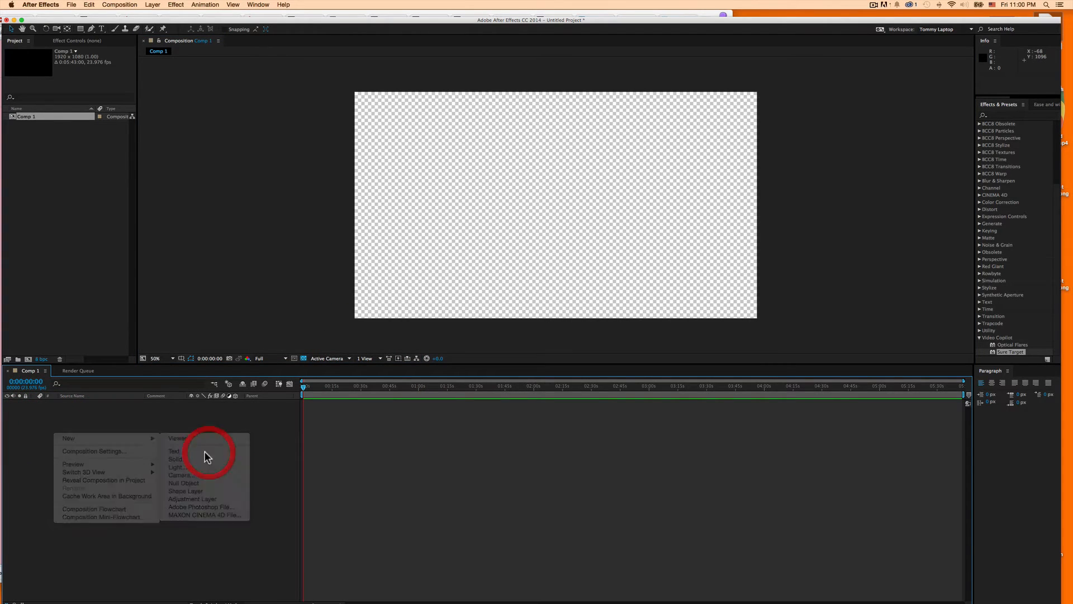
{"action": "left_click", "coordinate": [174, 451]}
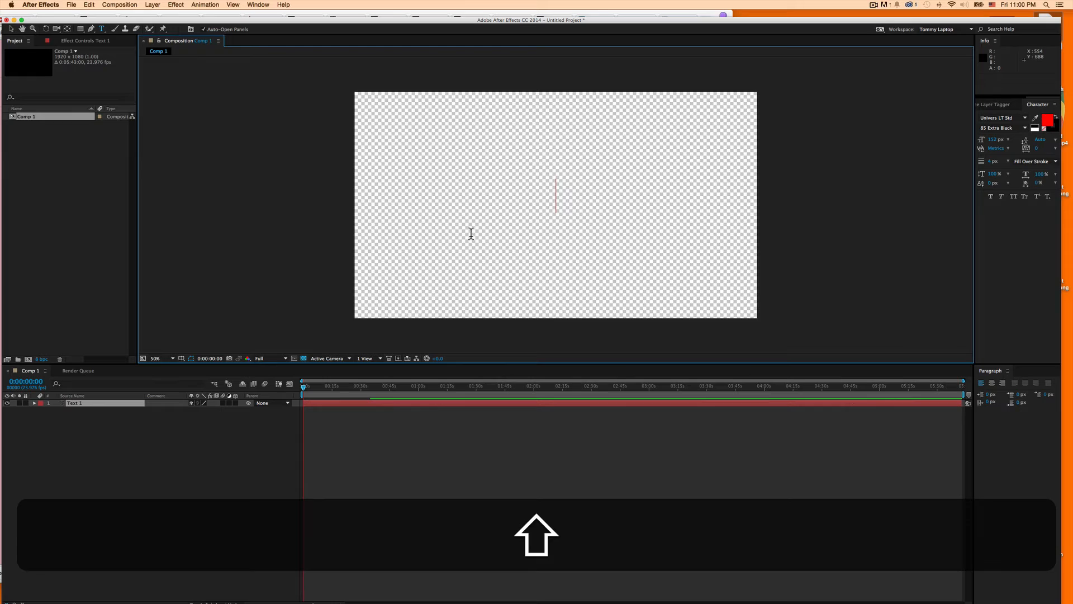
{"action": "type", "text": "1"}
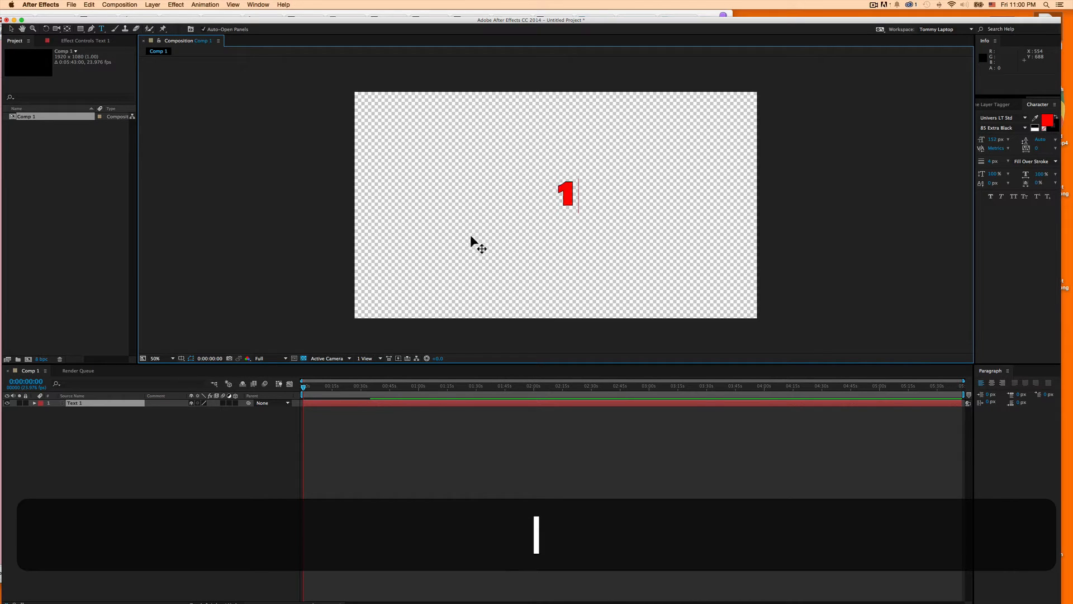
{"action": "key", "text": "cmd+d"}
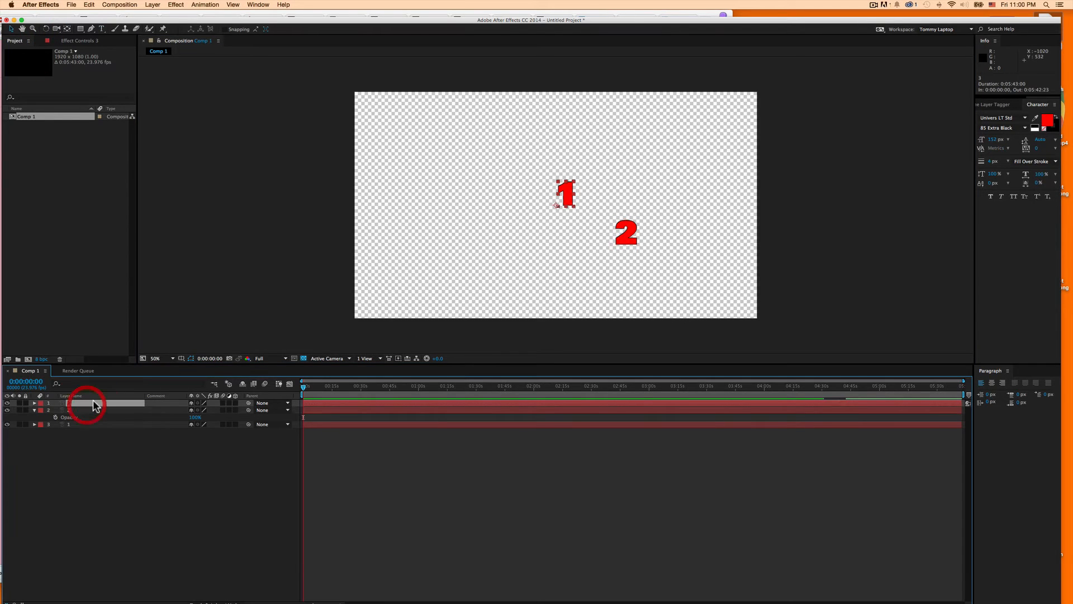
{"action": "left_click_drag", "start_coordinate": [565, 192], "coordinate": [453, 280]}
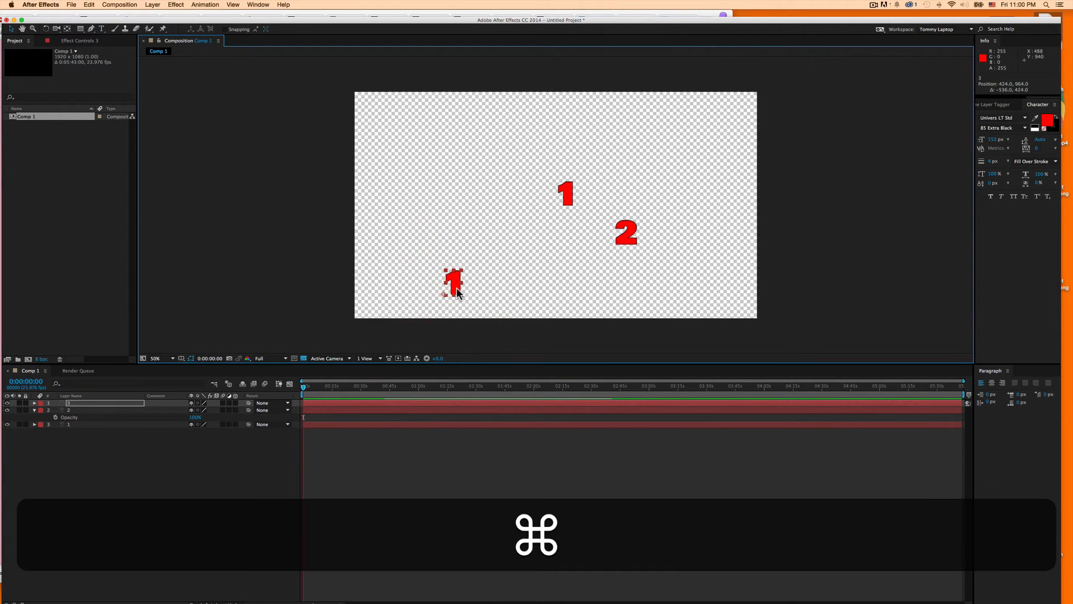
{"action": "type", "text": "3"}
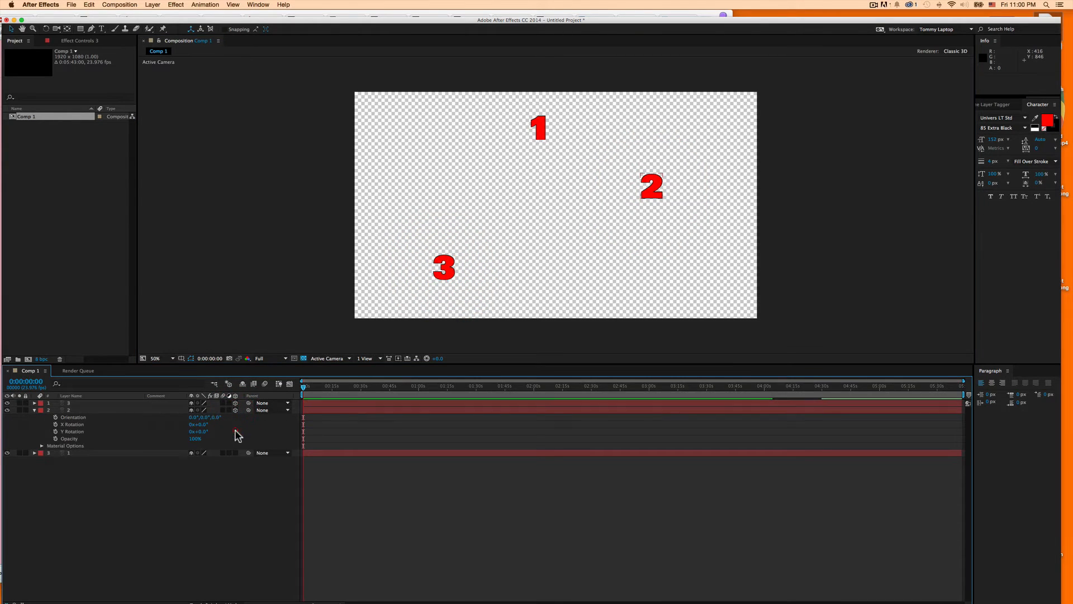
Add Null 1 above the three number text layers in Comp 1.
{"action": "right_click", "coordinate": [236, 435]}
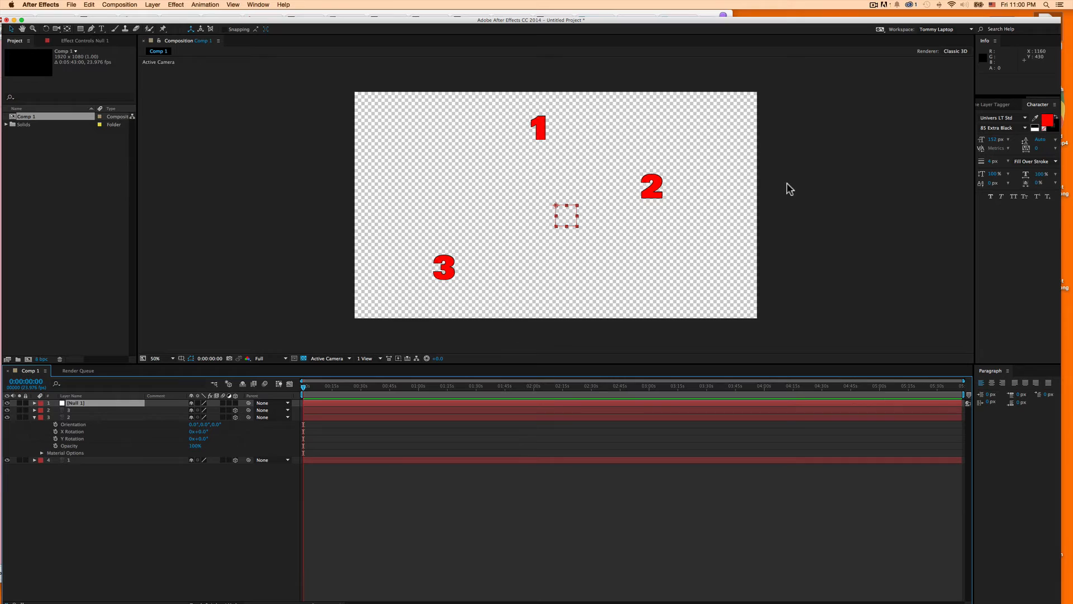
{"action": "mouse_move", "coordinate": [871, 285]}
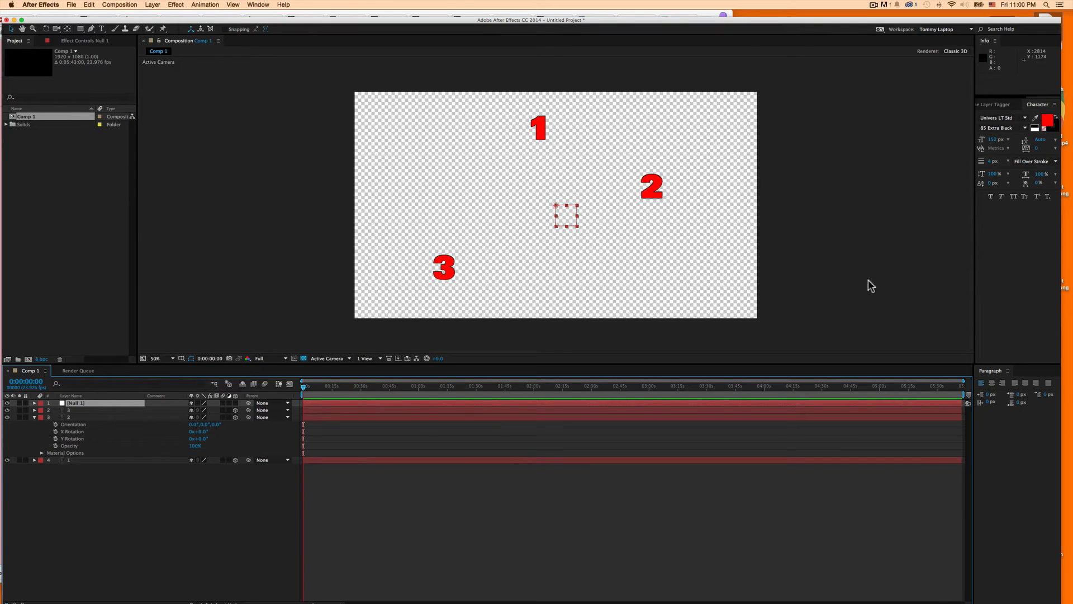
{"action": "left_click", "coordinate": [204, 5]}
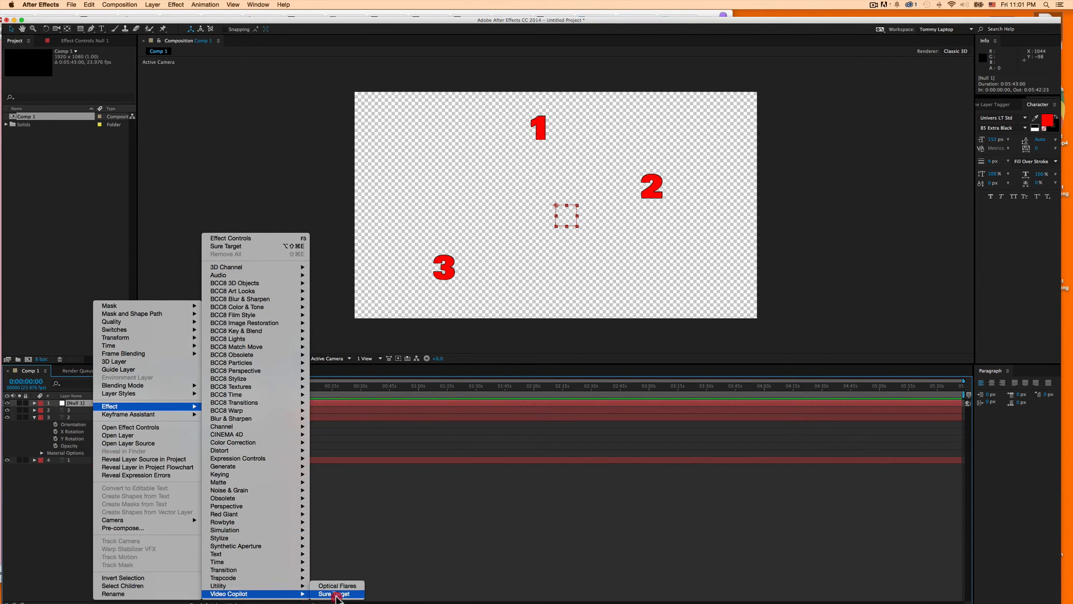
Apply Sure Target to Null 1 and reveal its effect settings.
{"action": "left_click", "coordinate": [335, 593]}
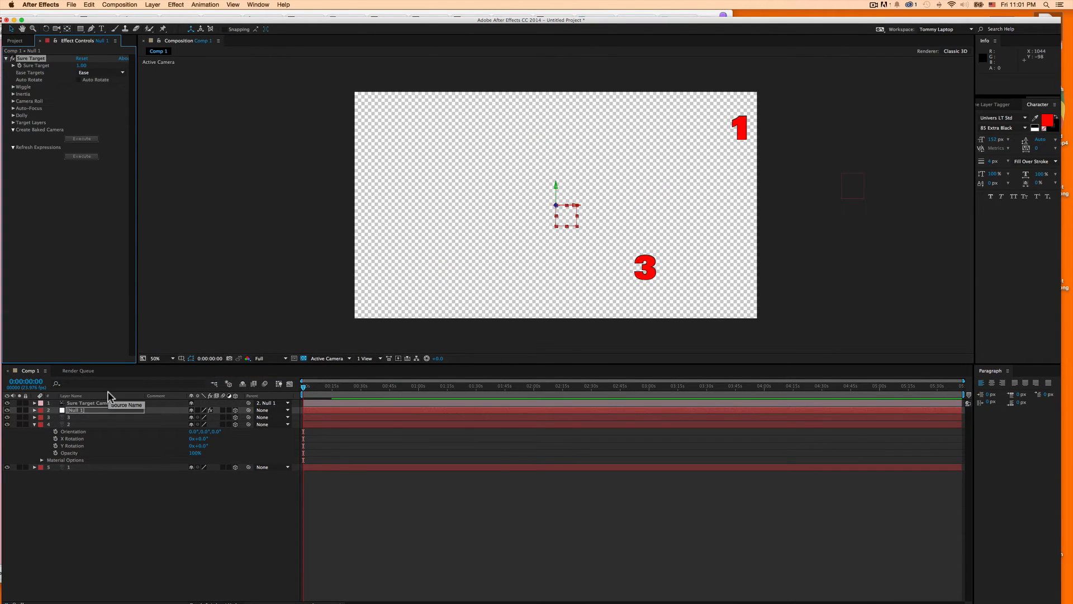
{"action": "left_click", "coordinate": [93, 402]}
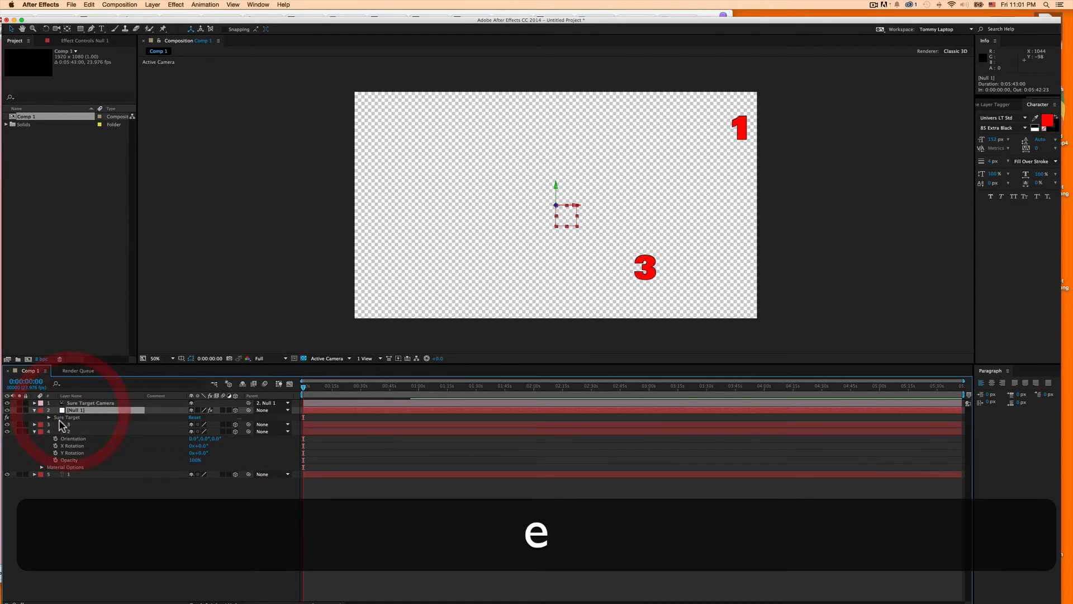
{"action": "left_click", "coordinate": [56, 425]}
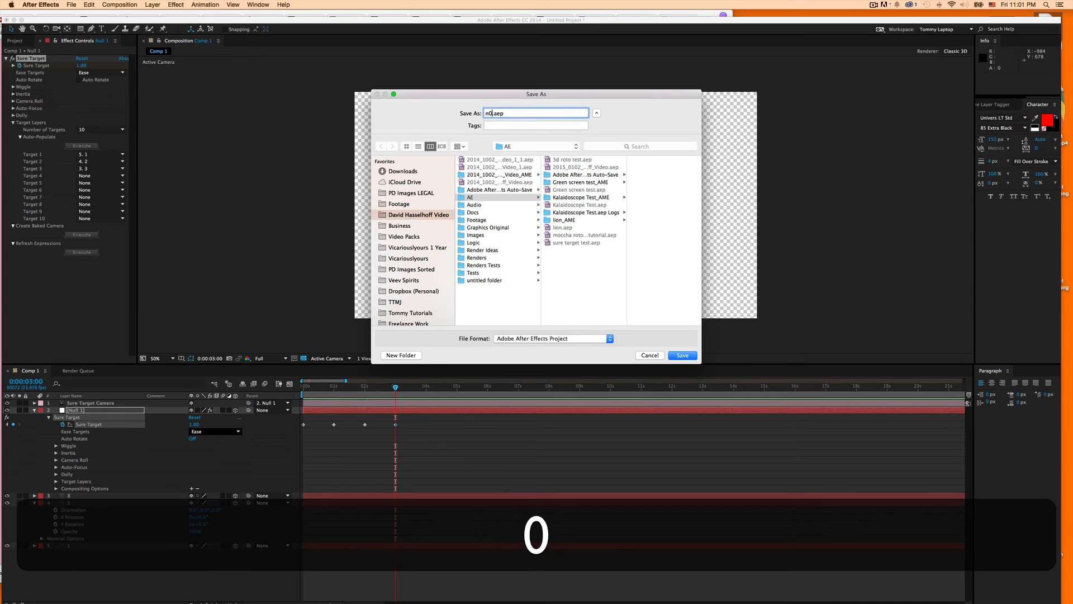
Cancel the Save As dialog and dismiss the low disk space warning, leaving the project untitled.
{"action": "left_click", "coordinate": [649, 356]}
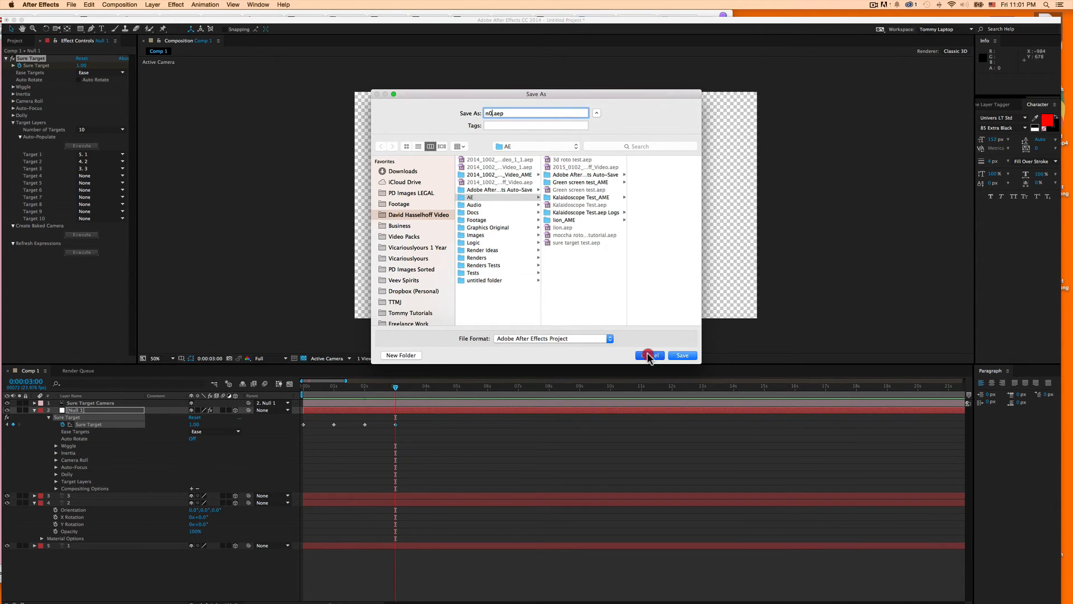
{"action": "left_click", "coordinate": [648, 354]}
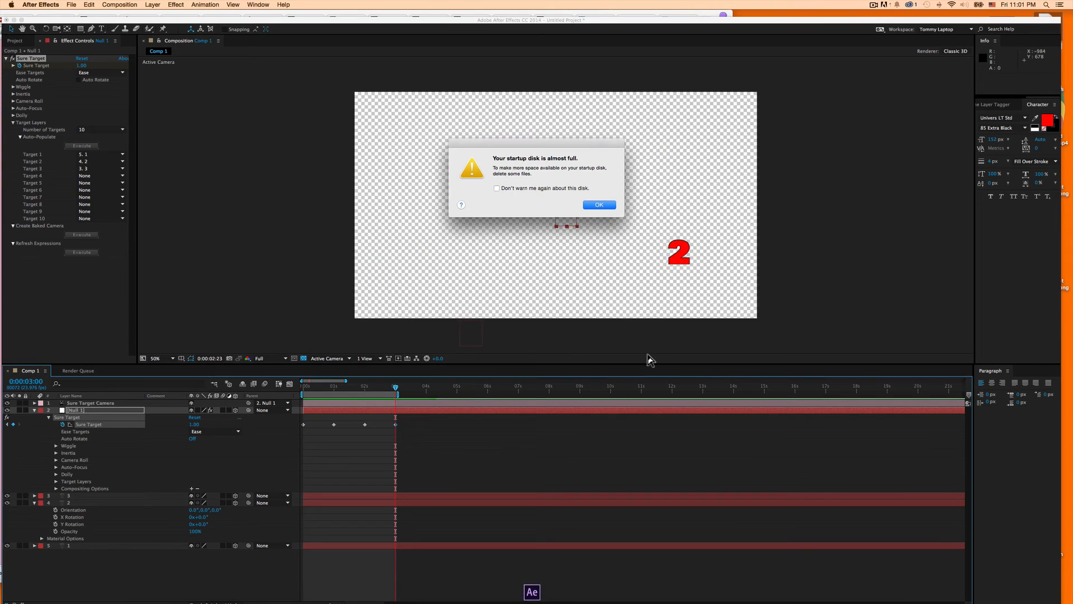
{"action": "left_click", "coordinate": [599, 204]}
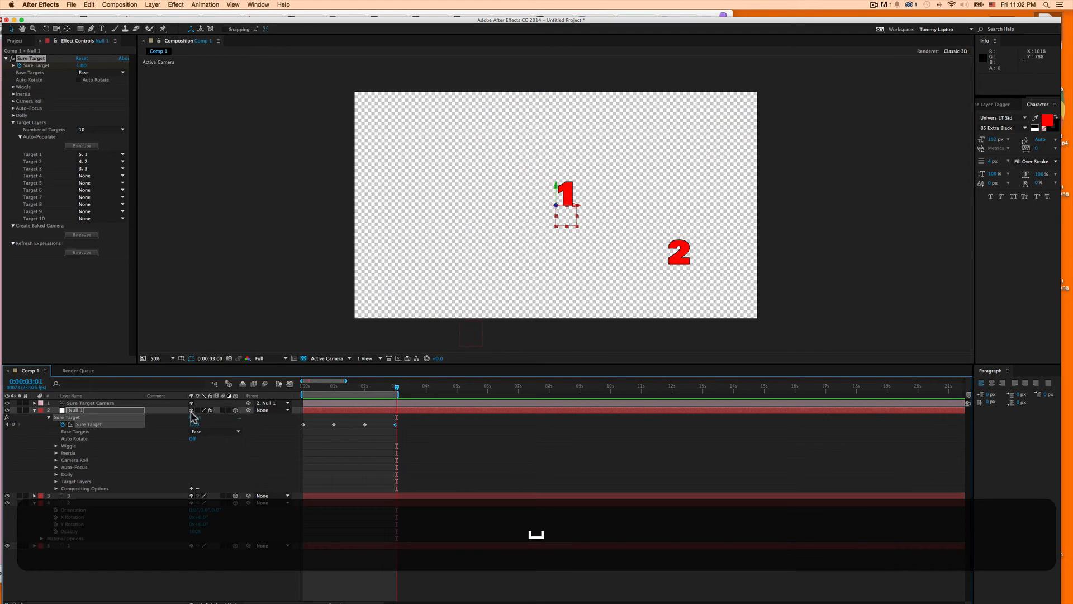
{"action": "left_click", "coordinate": [71, 5]}
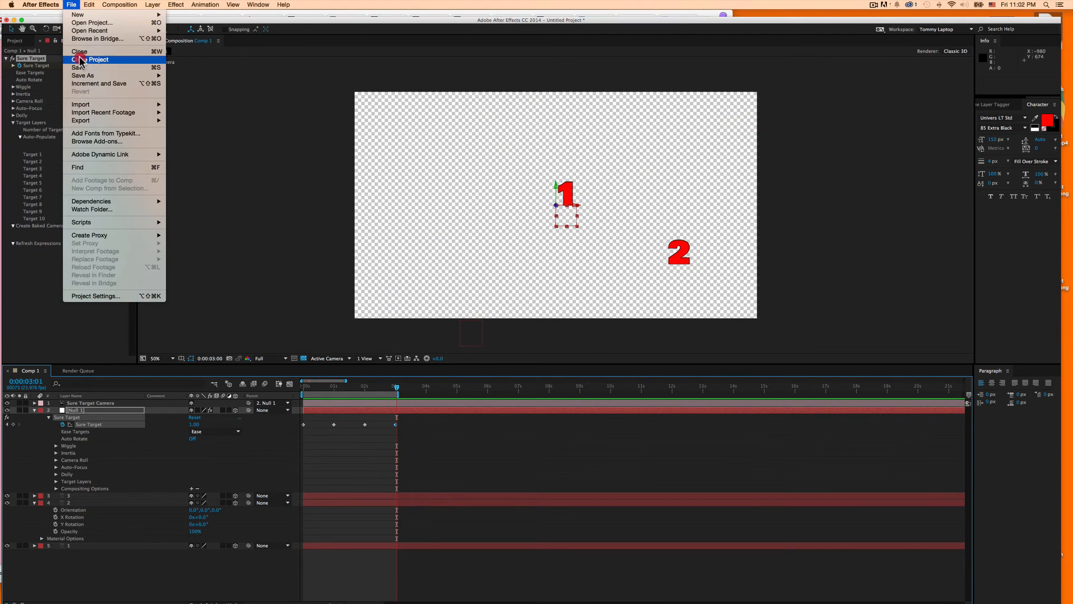
Close the untitled test project and reopen the real Ice Cream, Balloon, Color Wheel project from recents.
{"action": "left_click", "coordinate": [89, 60]}
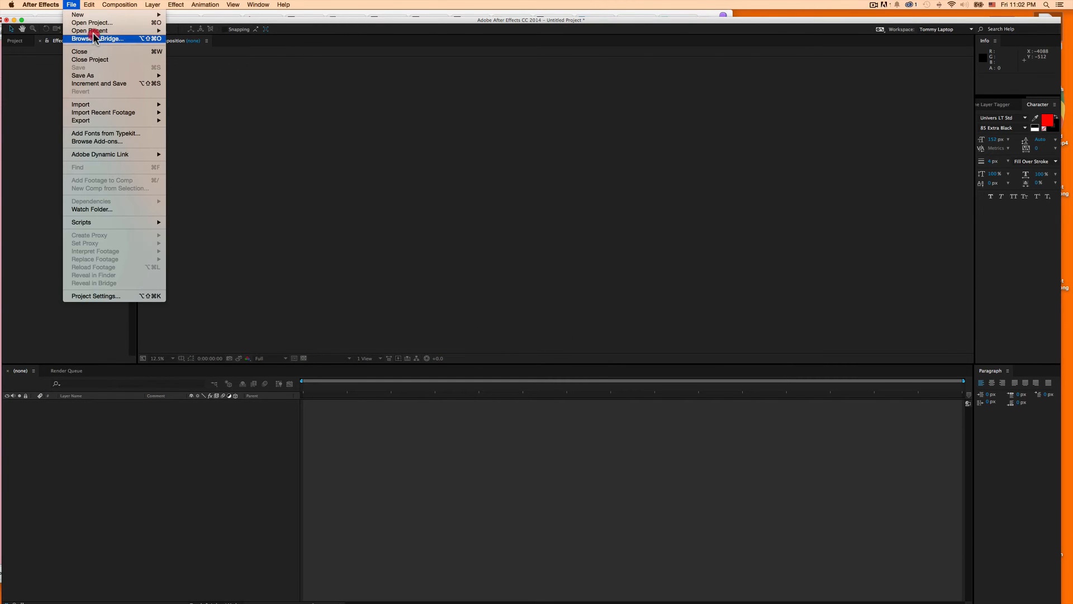
{"action": "left_click", "coordinate": [91, 22]}
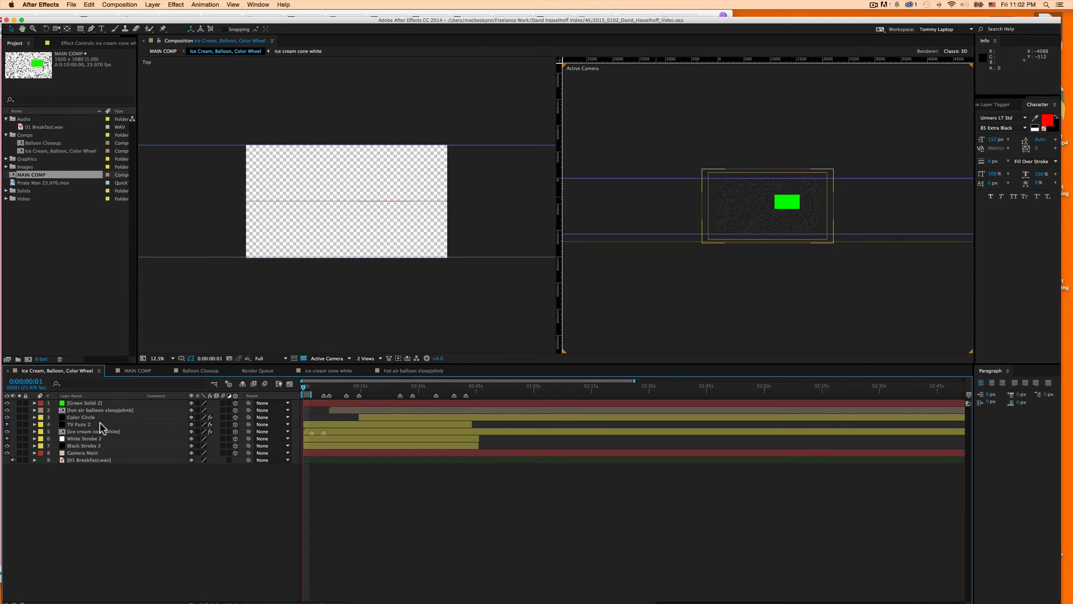
Inspect the comp's layers: hot air balloon, TV Fuzz 2, Color Circle Plexus, strobes, Camera Main, Breakfast audio.
{"action": "left_click", "coordinate": [101, 410]}
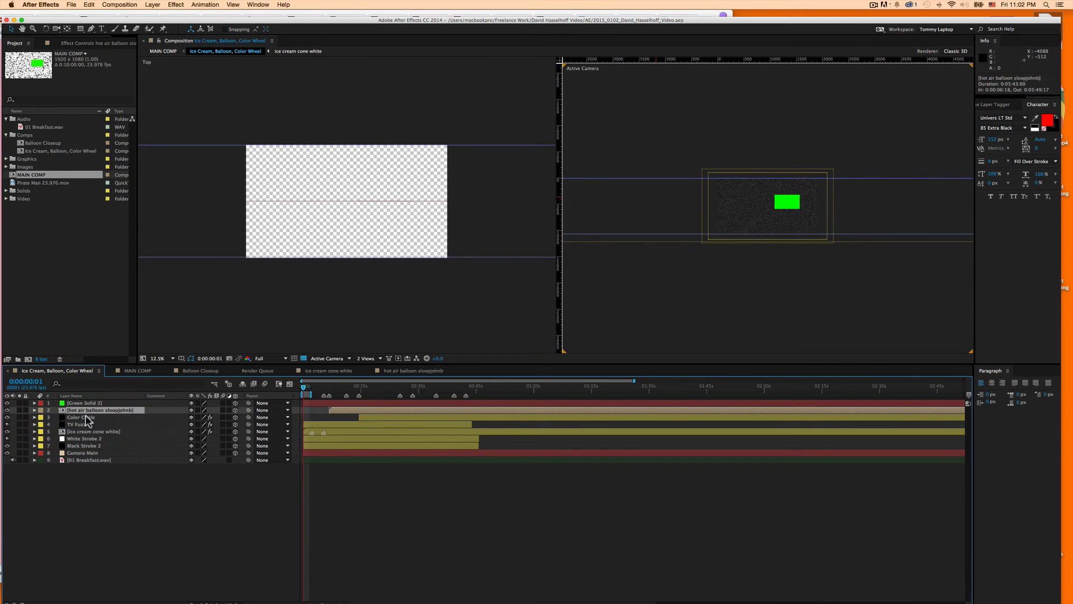
{"action": "left_click", "coordinate": [83, 403]}
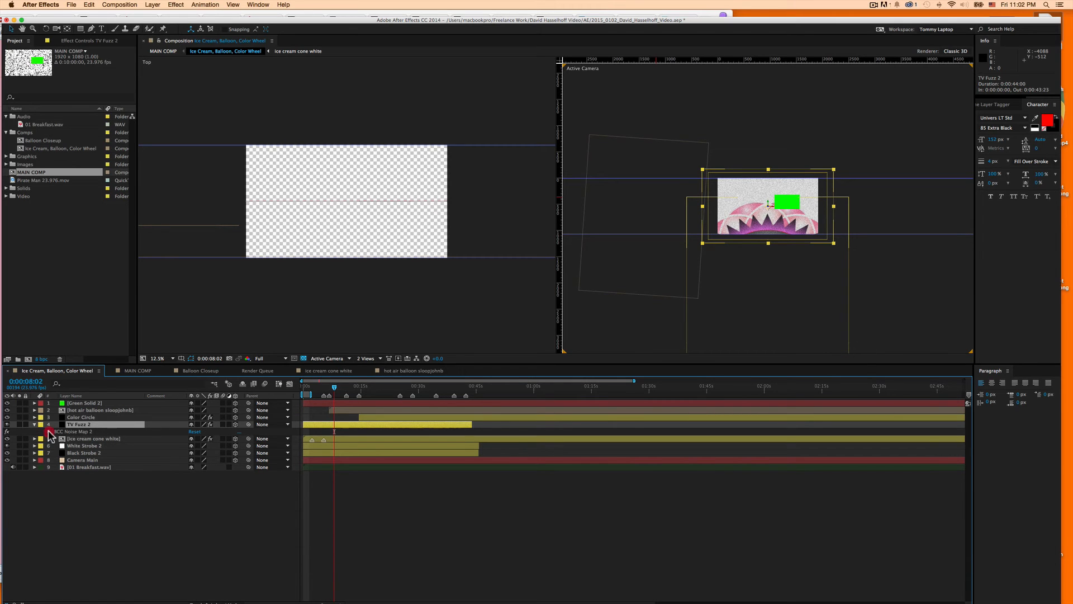
{"action": "left_click", "coordinate": [48, 431]}
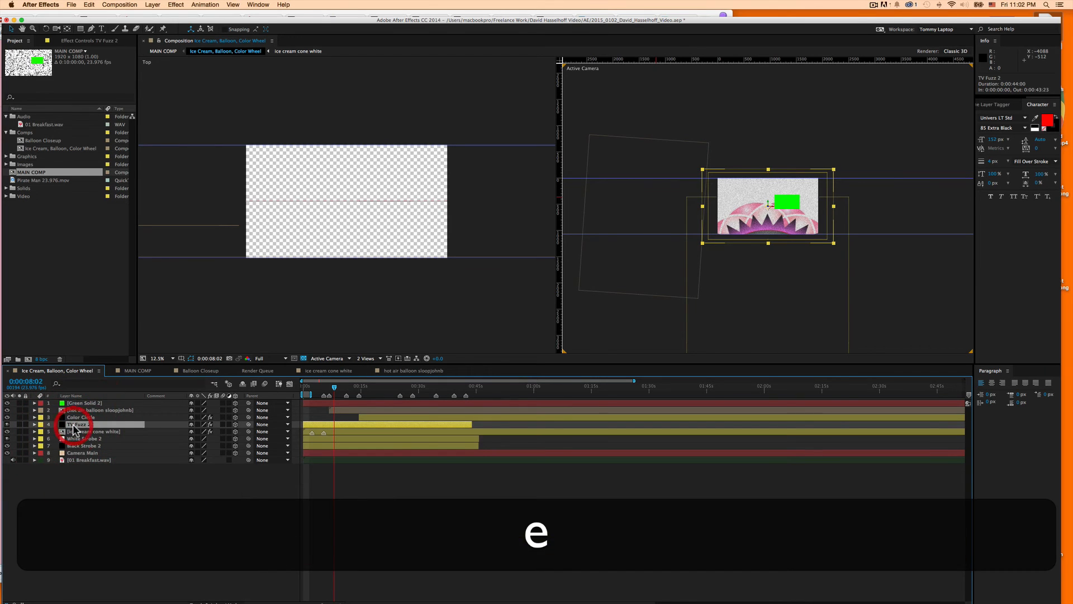
{"action": "left_click", "coordinate": [80, 417]}
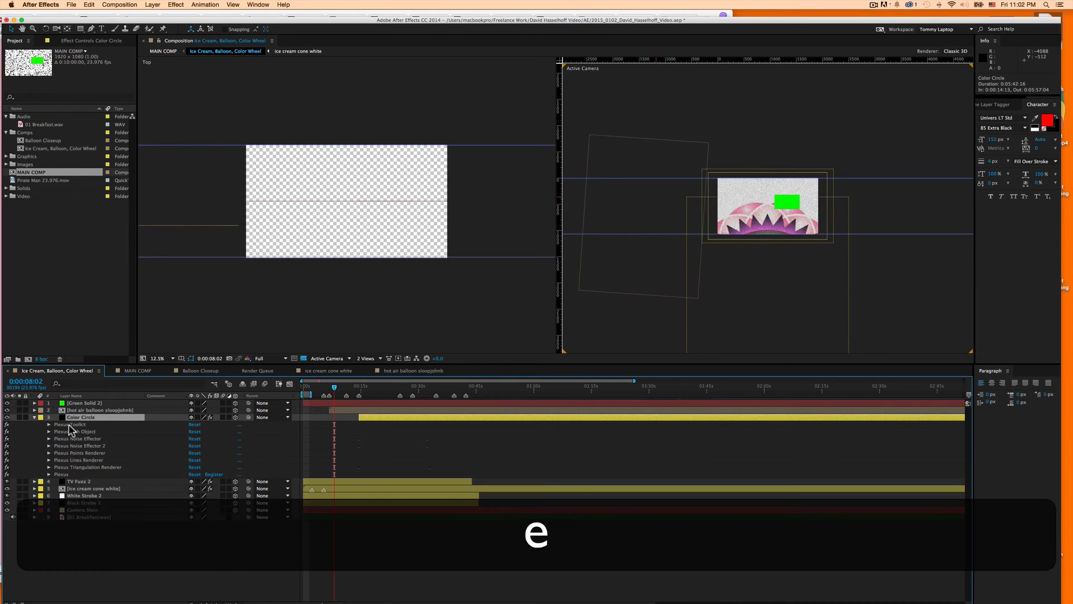
{"action": "left_click", "coordinate": [33, 417]}
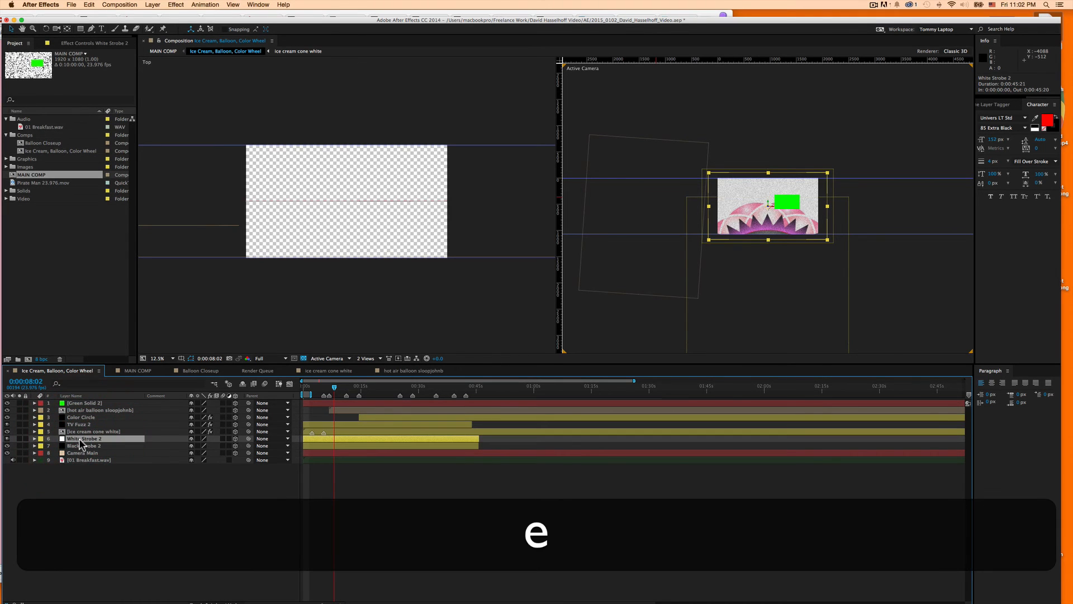
{"action": "left_click", "coordinate": [85, 445]}
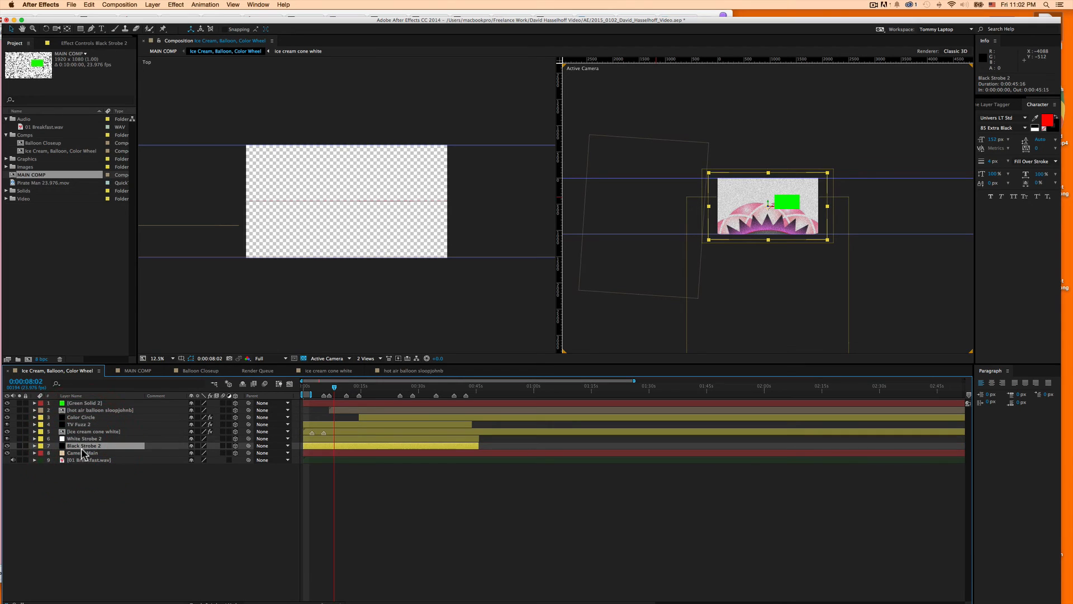
{"action": "left_click", "coordinate": [84, 452]}
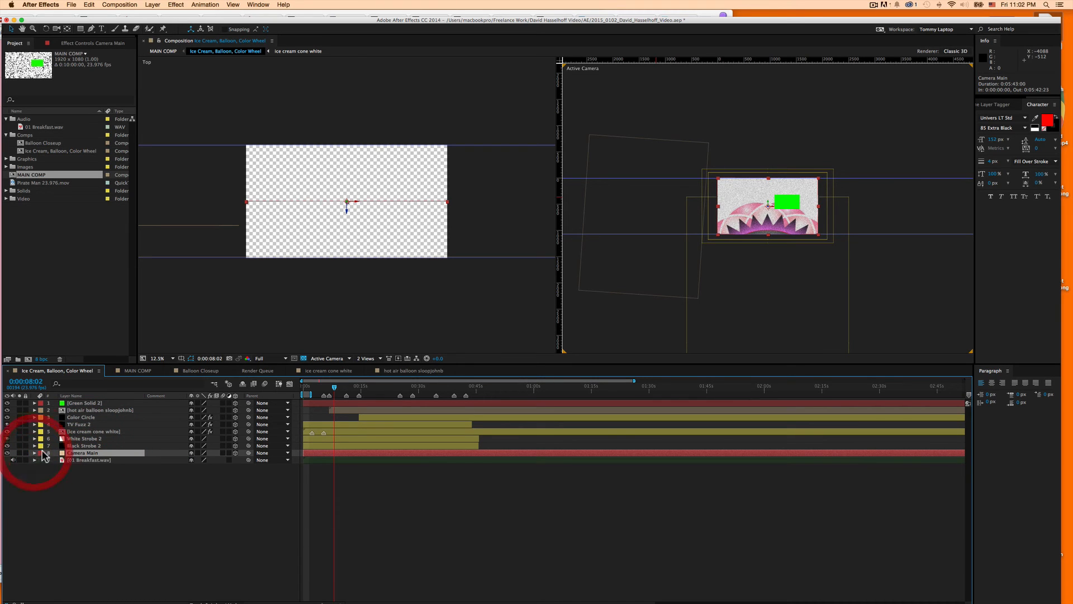
{"action": "left_click", "coordinate": [89, 460]}
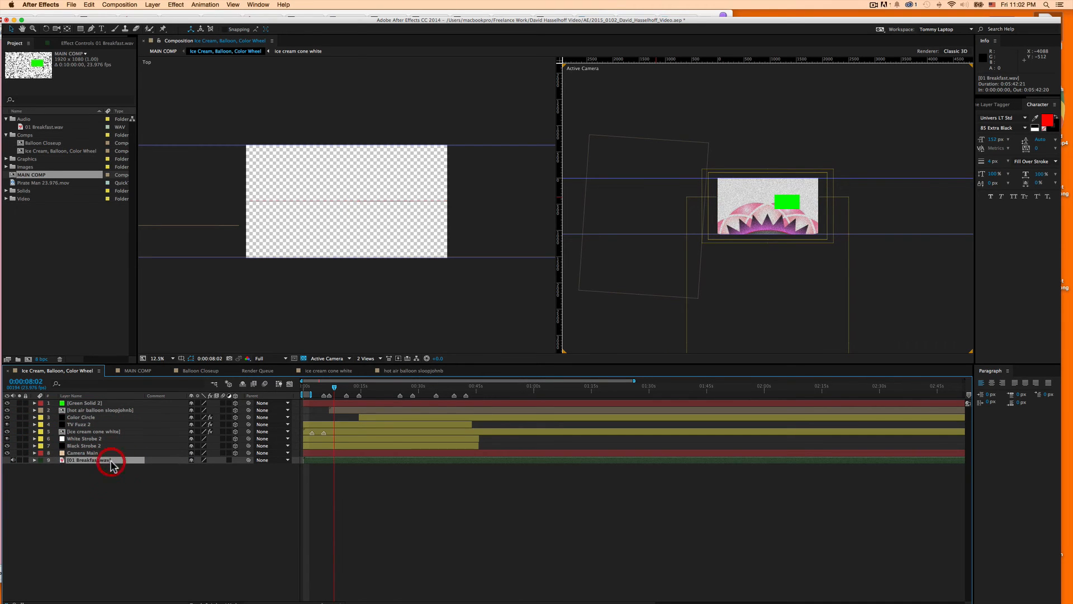
Open the ice cream cone white precomp and hot air balloon comp, then view the render queue.
{"action": "left_click", "coordinate": [94, 431]}
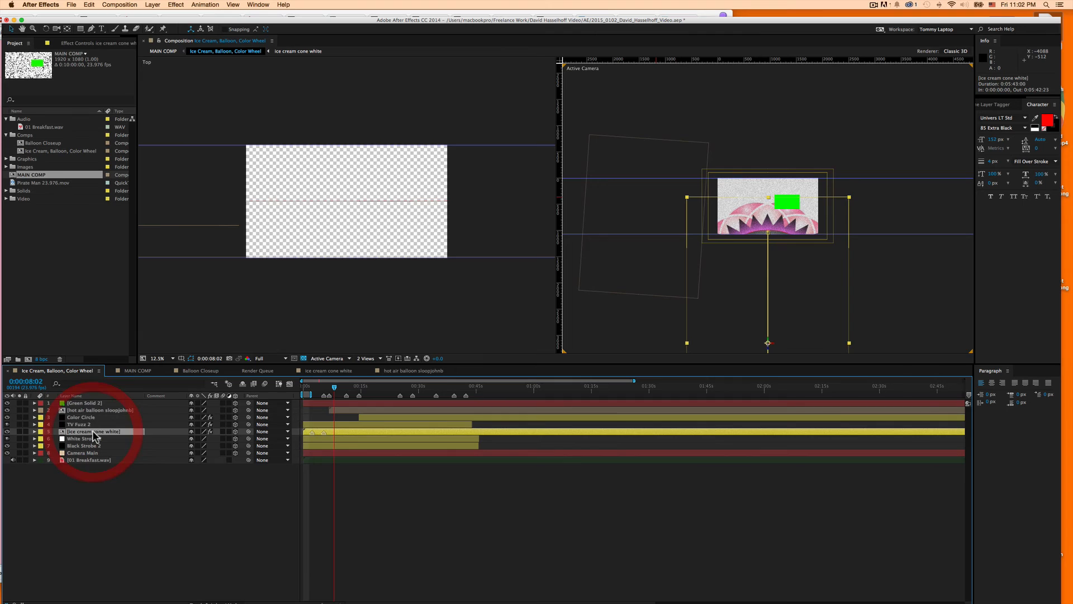
{"action": "double_click", "coordinate": [94, 431]}
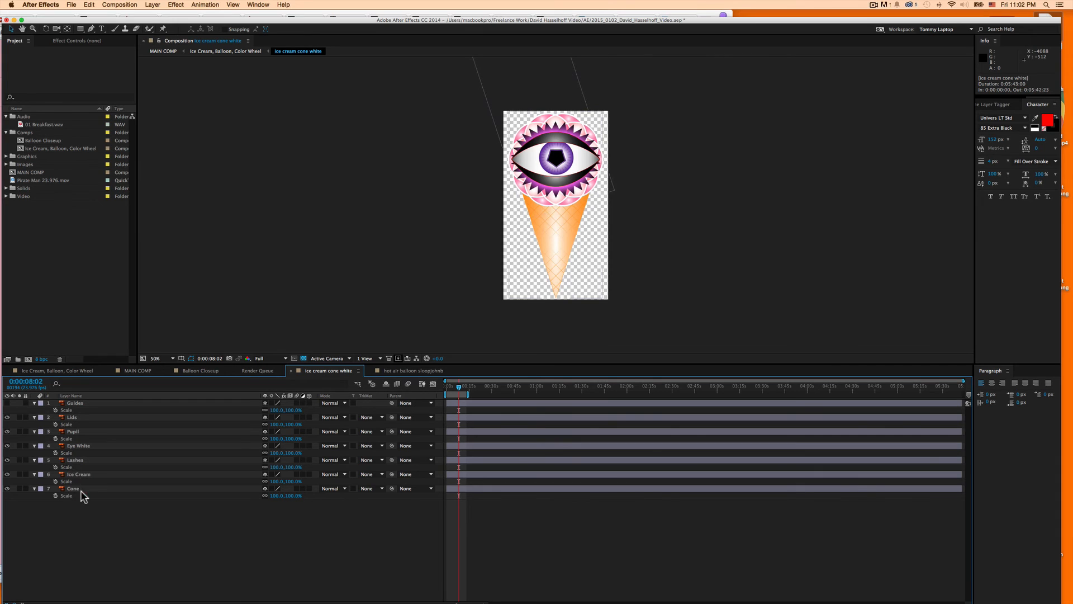
{"action": "left_click", "coordinate": [72, 431]}
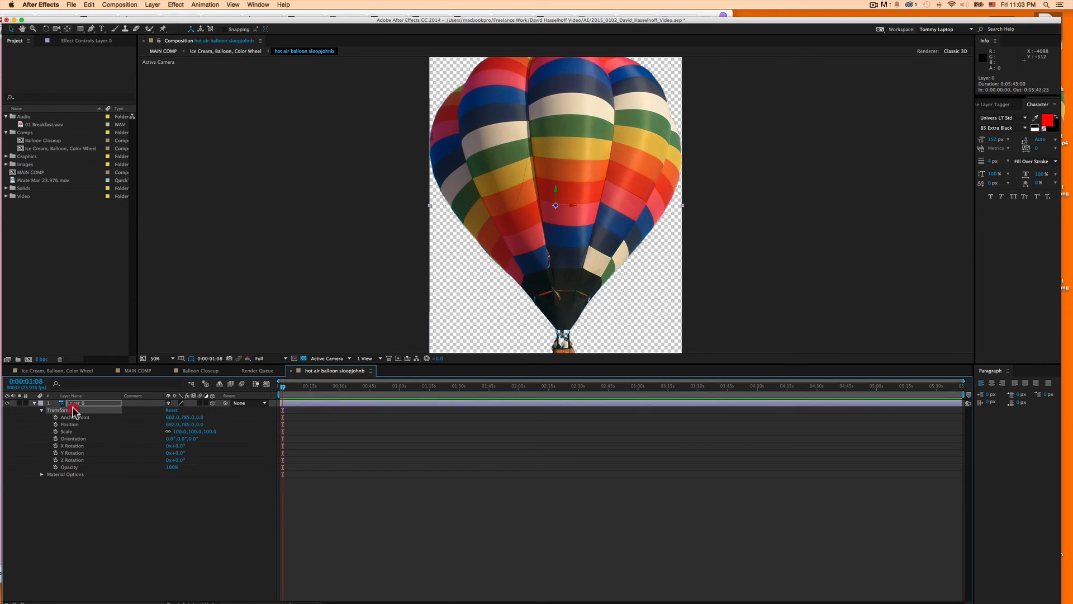
{"action": "left_click", "coordinate": [42, 409]}
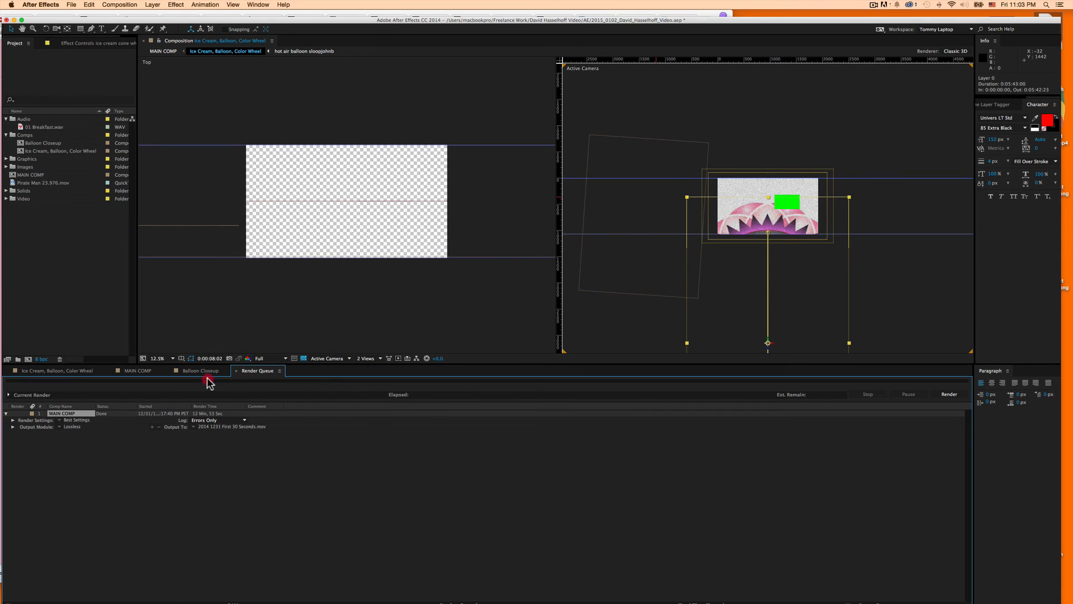
Return to the main timeline, review TV Fuzz 2's CC Noise Map 2 settings, then deselect layers.
{"action": "left_click", "coordinate": [200, 370]}
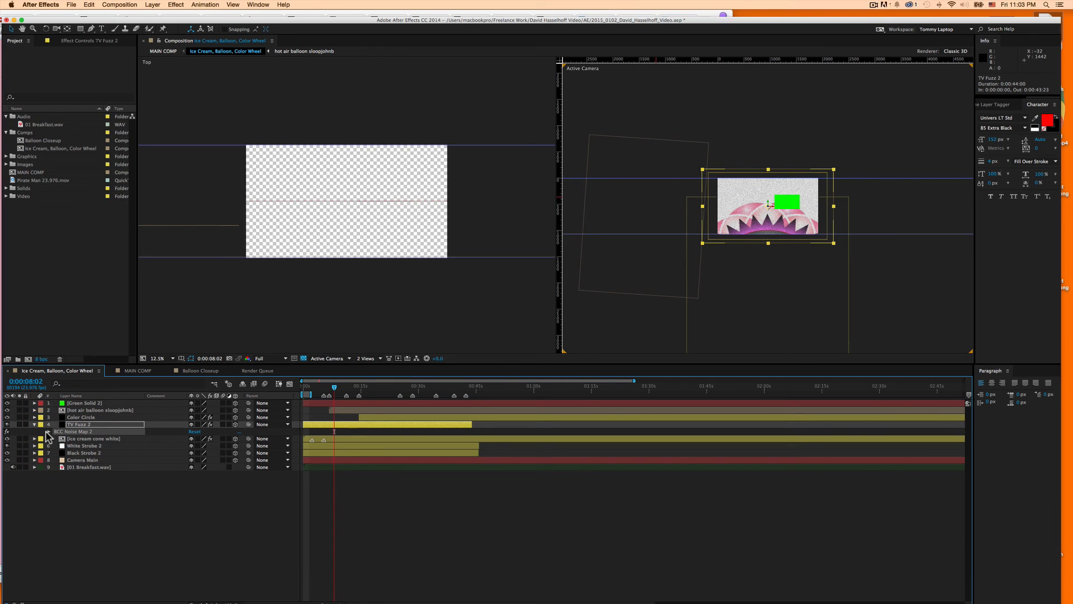
{"action": "left_click", "coordinate": [47, 431]}
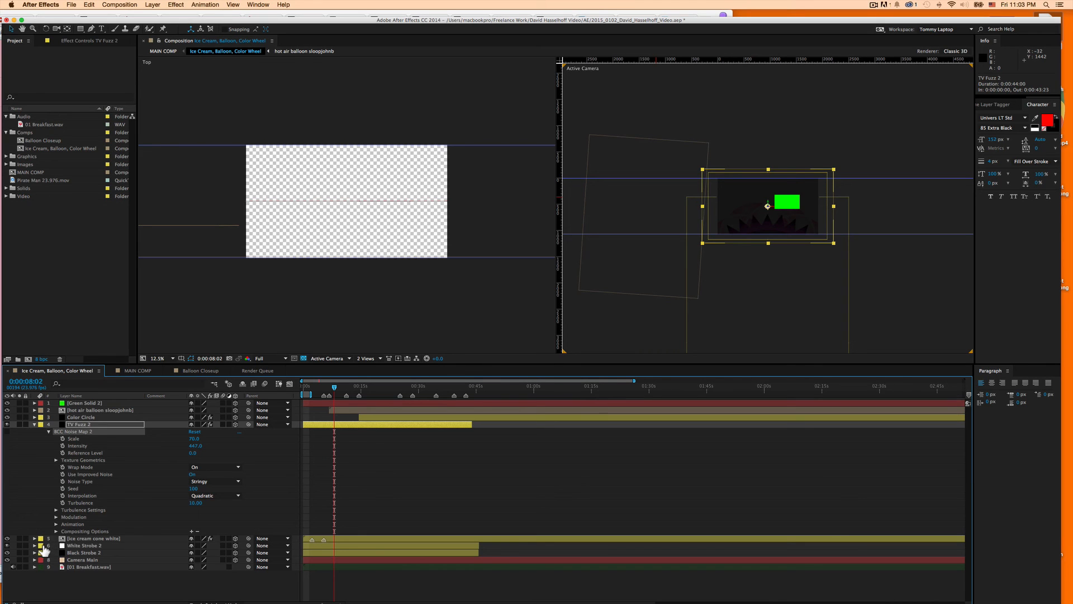
{"action": "left_click", "coordinate": [34, 538]}
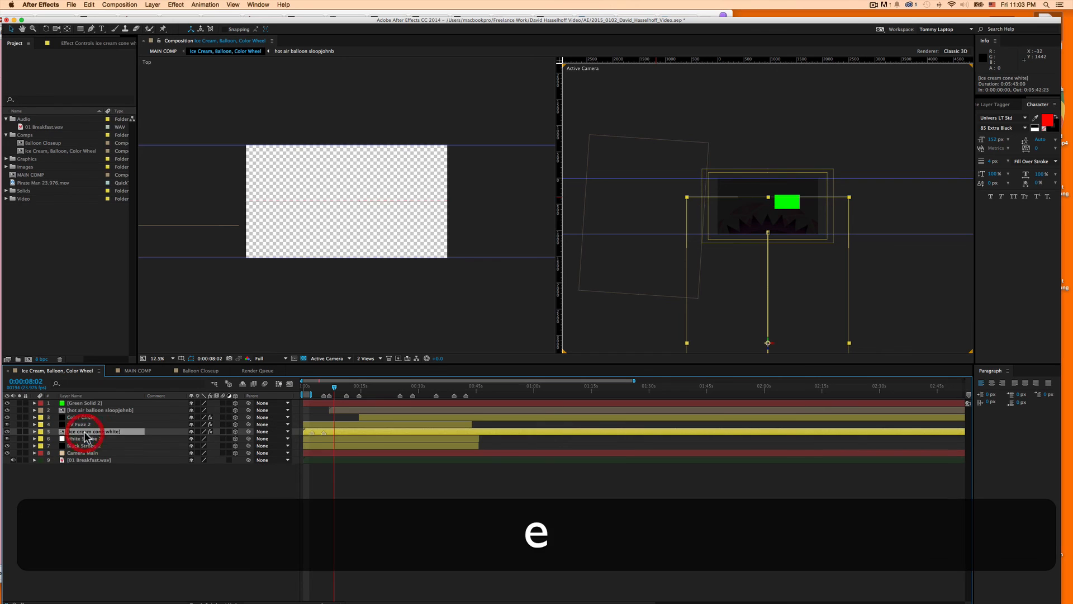
{"action": "left_click", "coordinate": [34, 417]}
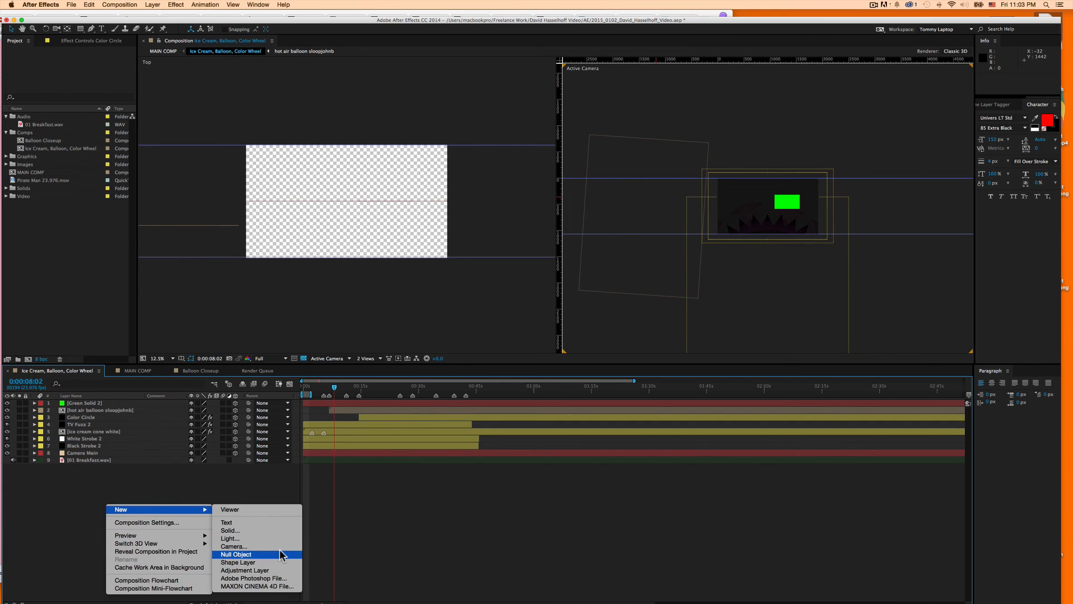
Add Null 15 with Sure Target and its Sure Target Camera, setting Green Solid 2 as Target 1.
{"action": "left_click", "coordinate": [235, 554]}
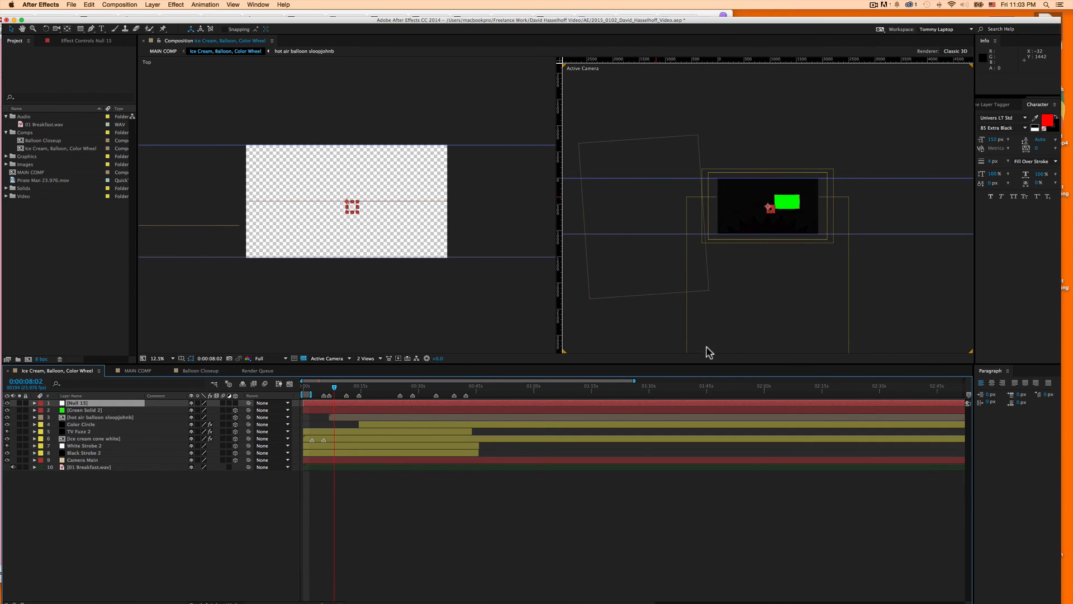
{"action": "left_click", "coordinate": [175, 5]}
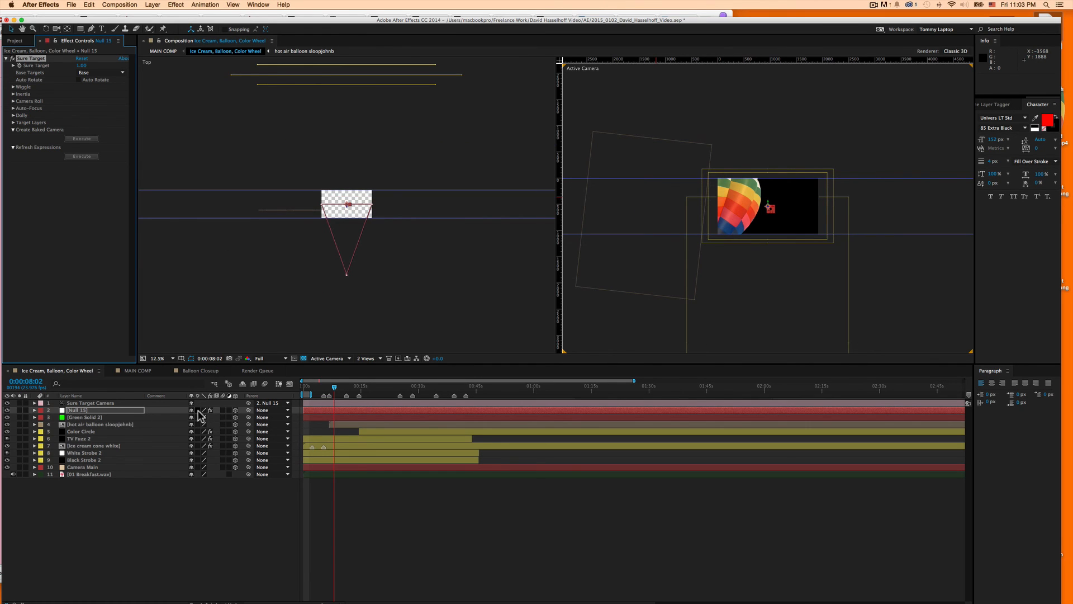
{"action": "left_click", "coordinate": [85, 417]}
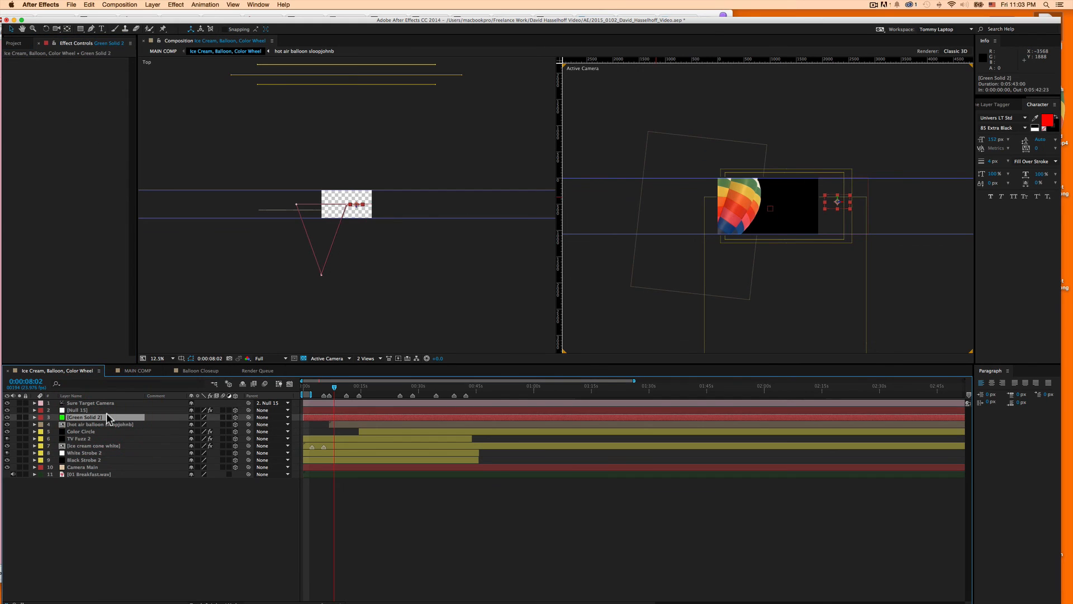
{"action": "left_click", "coordinate": [91, 403]}
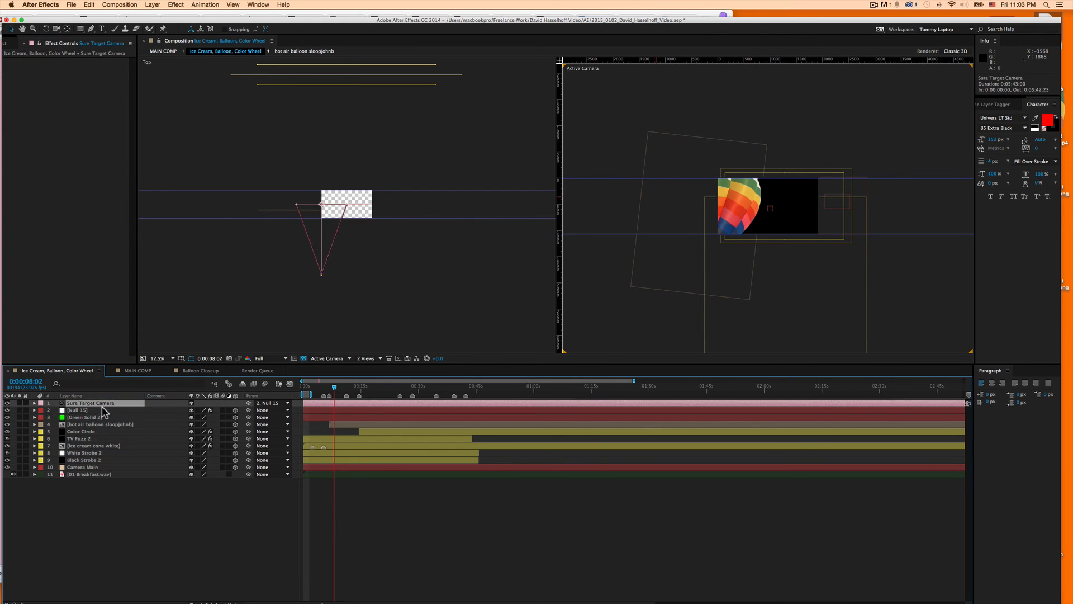
{"action": "left_click", "coordinate": [76, 409]}
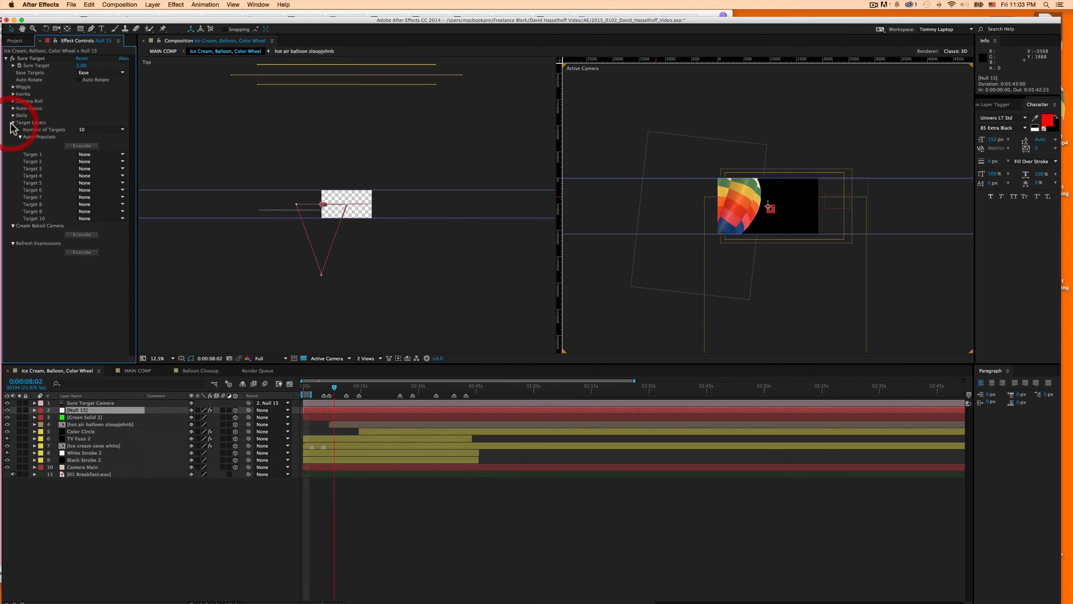
{"action": "left_click", "coordinate": [101, 153]}
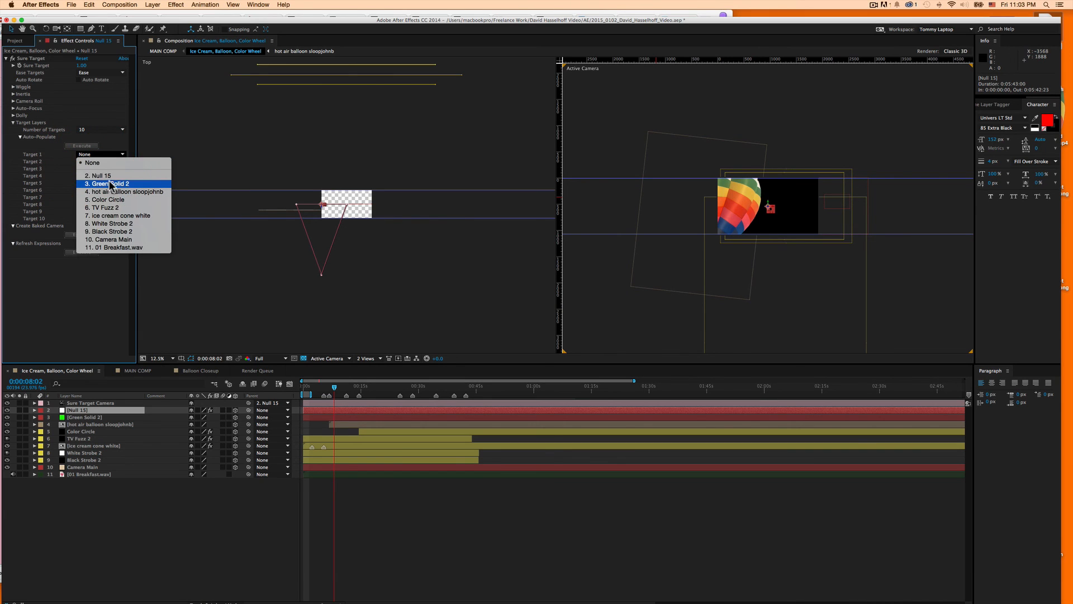
{"action": "left_click", "coordinate": [106, 183]}
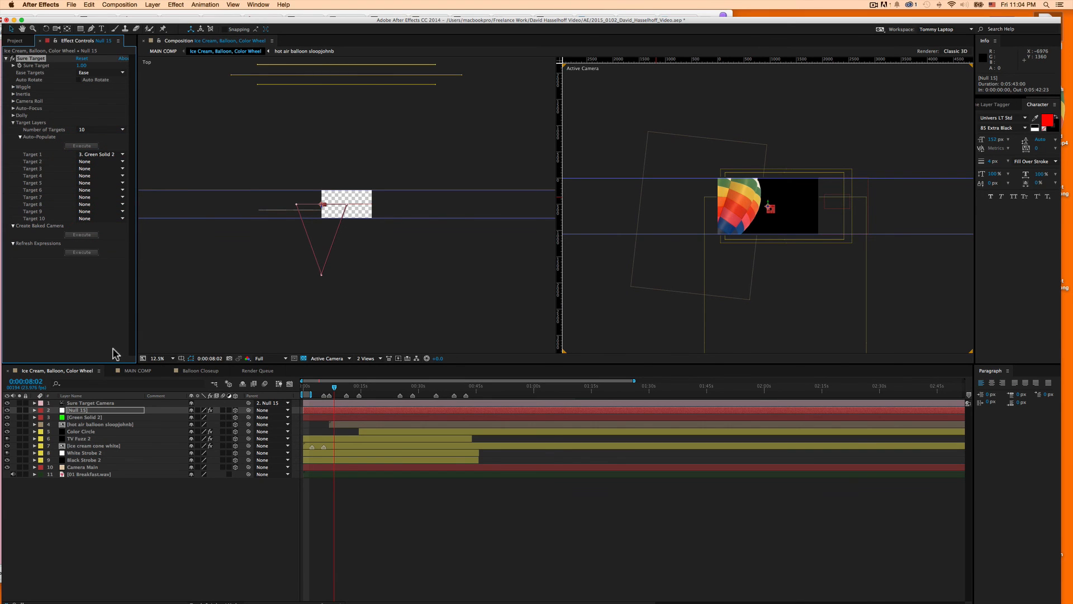